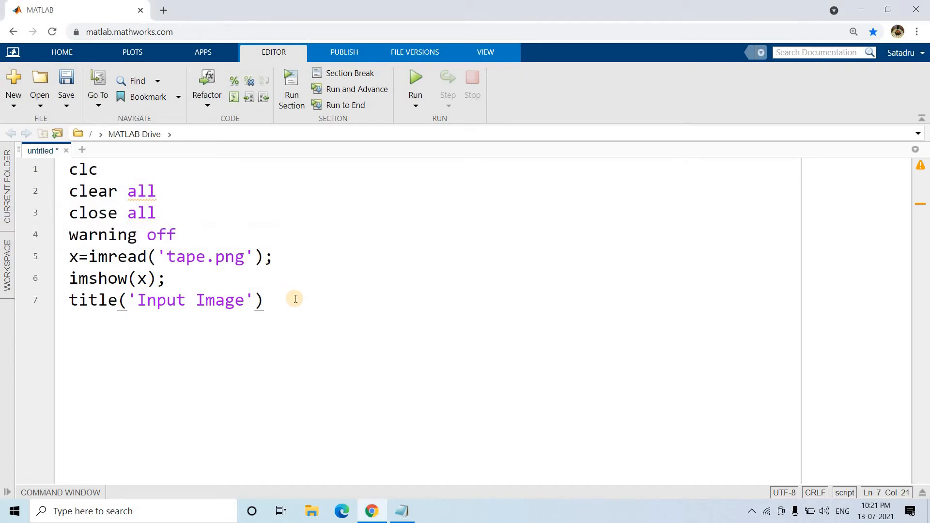
# - Evaluate the whole script to show the tape dispenser photo, then end title('Input Image') with a semicolon
pyautogui.click(265, 299)
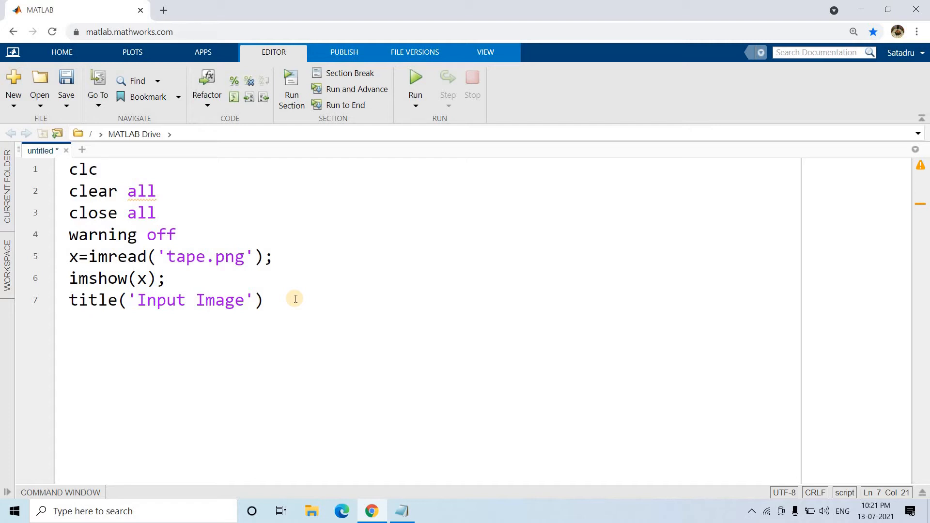
pyautogui.click(264, 300)
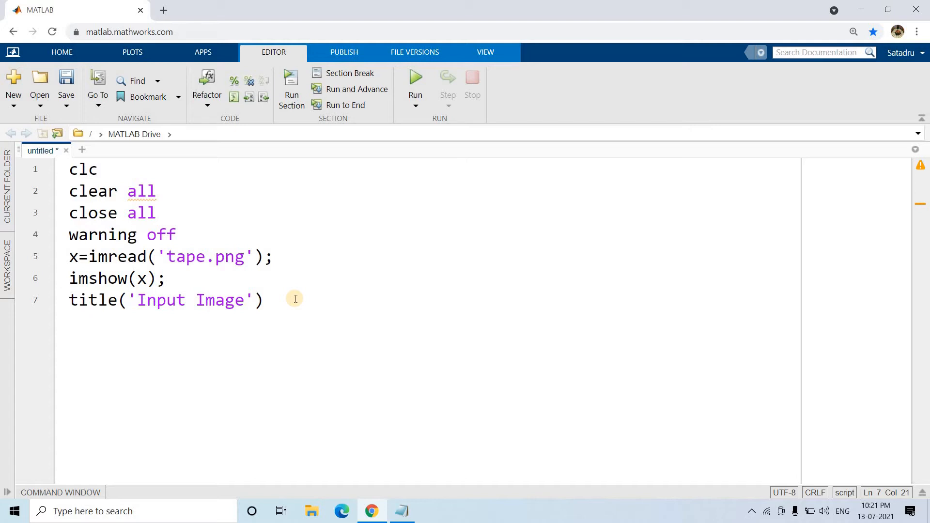
pyautogui.click(265, 299)
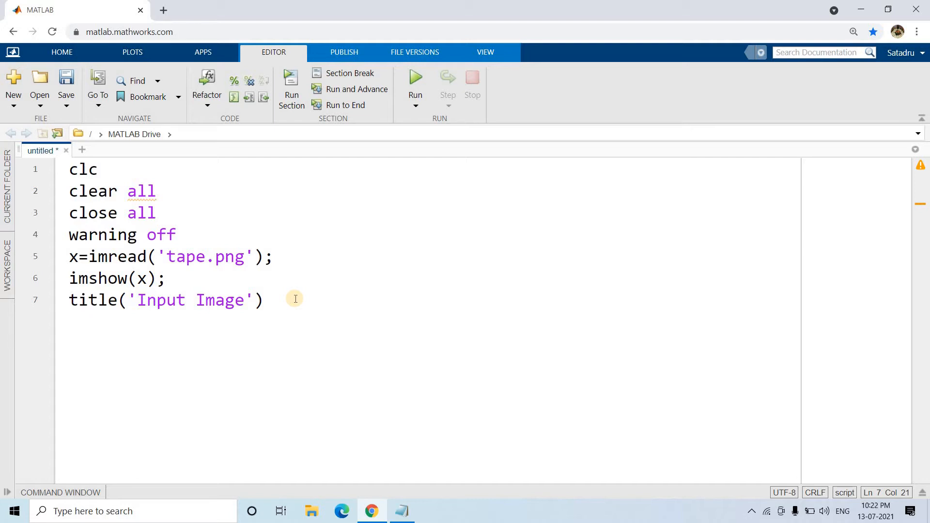
pyautogui.click(264, 299)
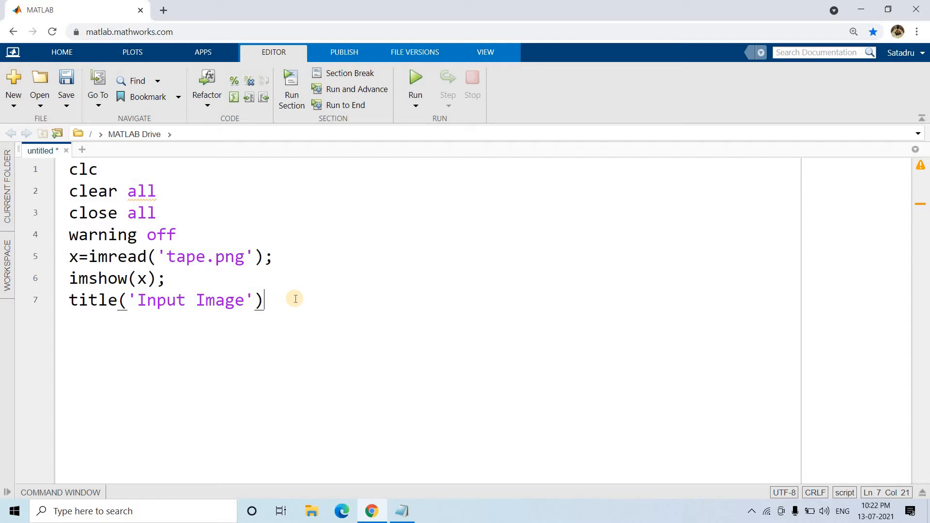
pyautogui.rightClick(295, 299)
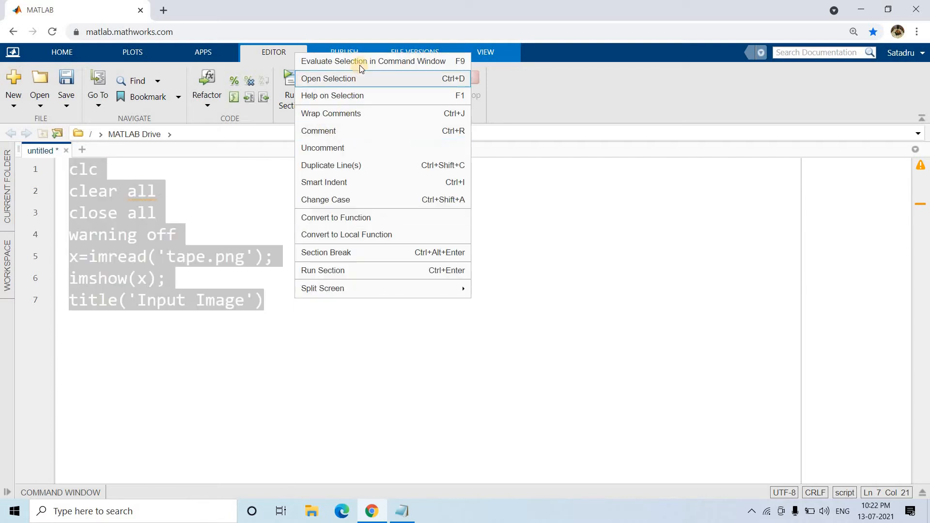
pyautogui.click(296, 285)
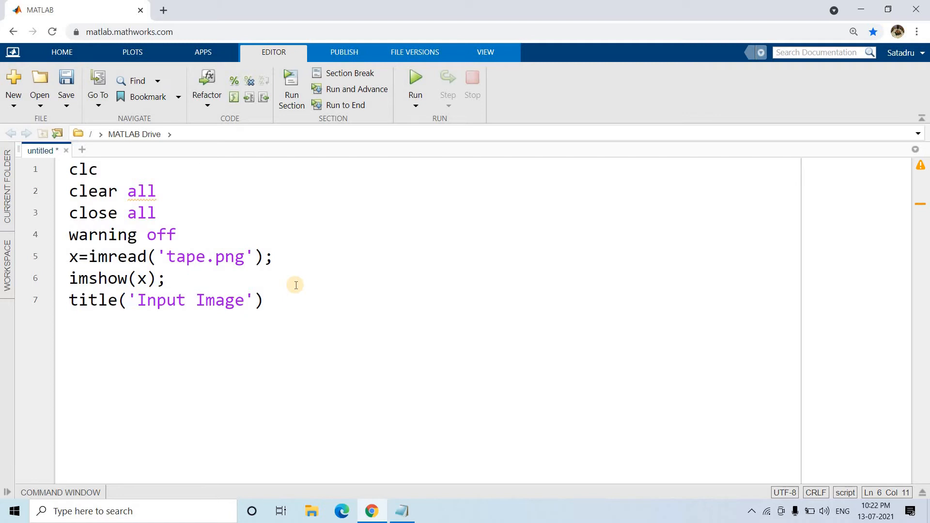
pyautogui.click(415, 77)
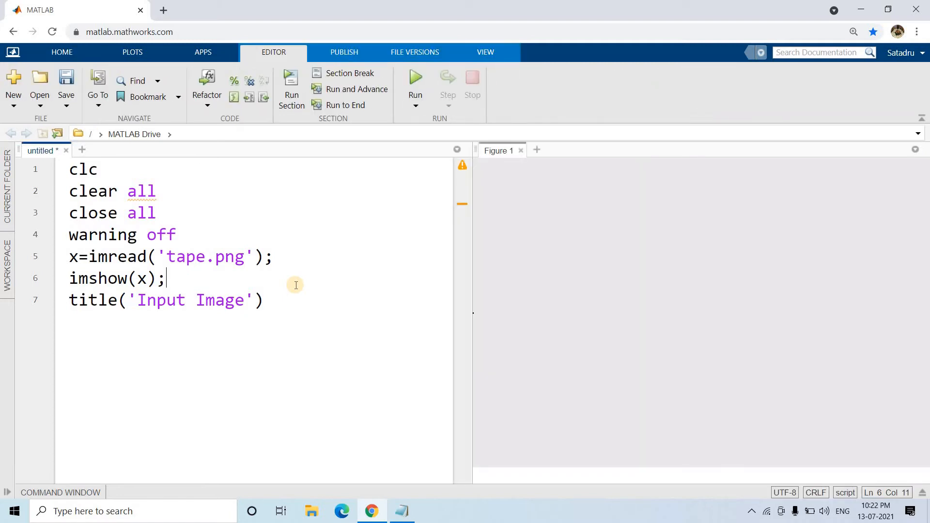
pyautogui.click(415, 77)
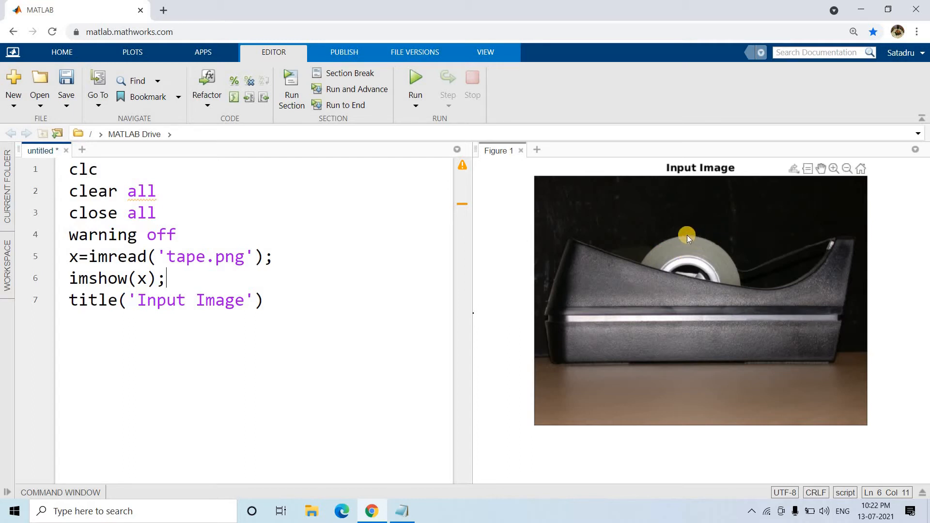
pyautogui.moveTo(701, 315)
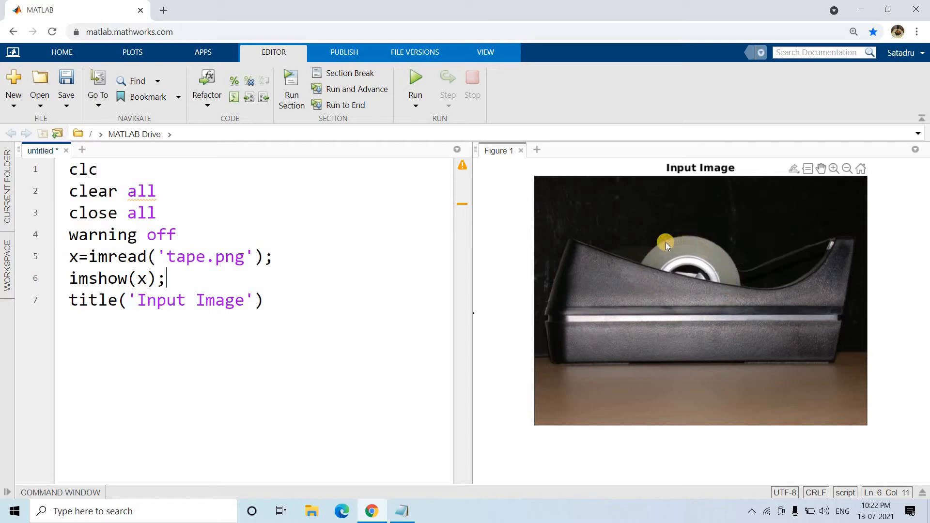
pyautogui.moveTo(724, 307)
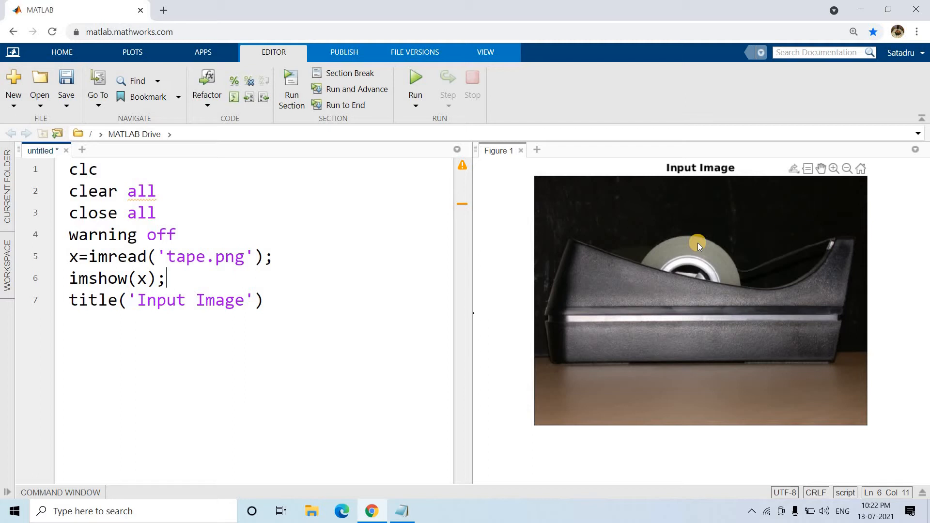
pyautogui.moveTo(674, 278)
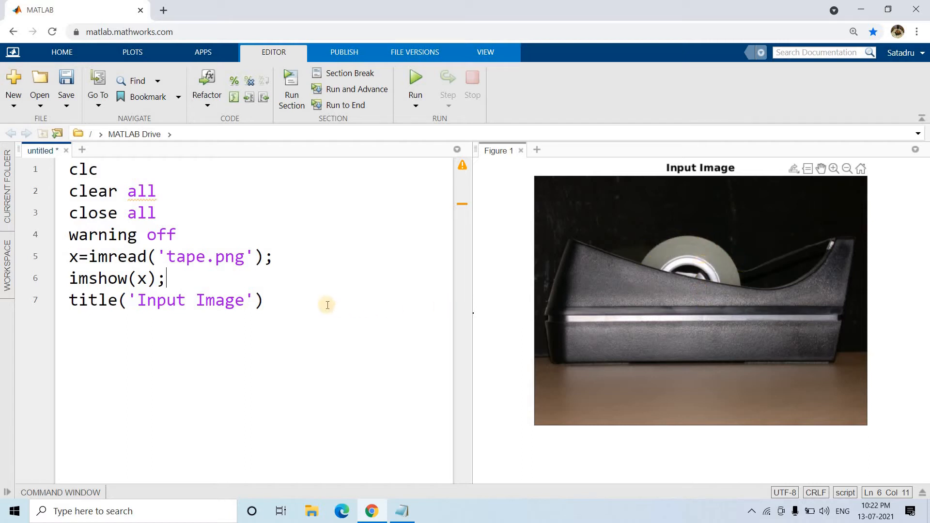
pyautogui.write(';')
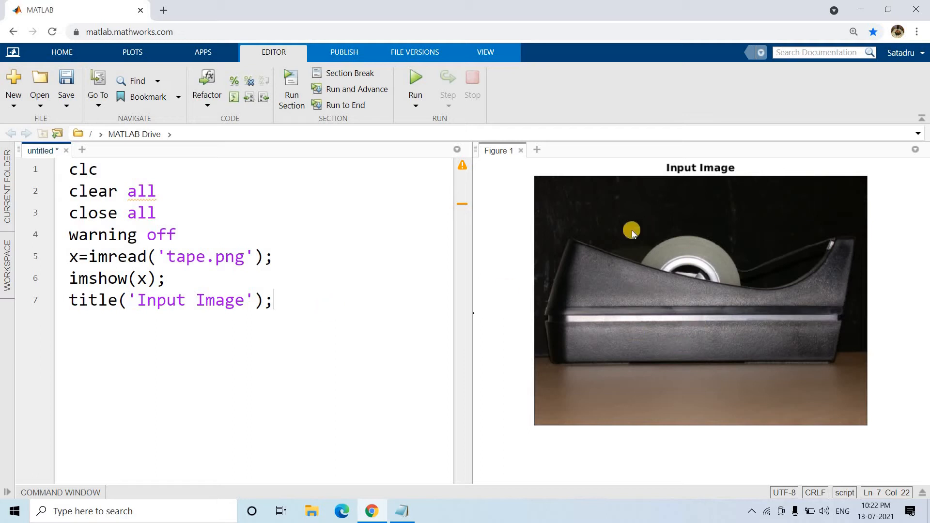
pyautogui.moveTo(311, 363)
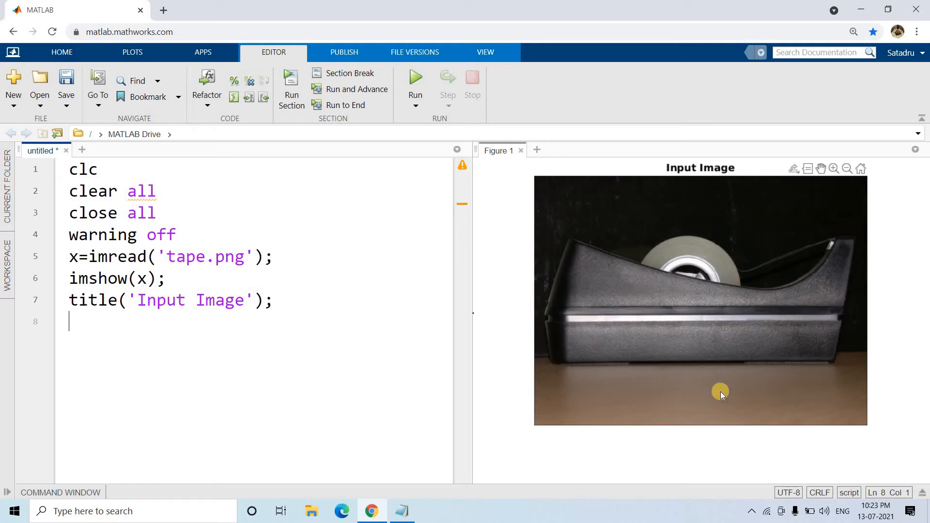
pyautogui.moveTo(663, 251)
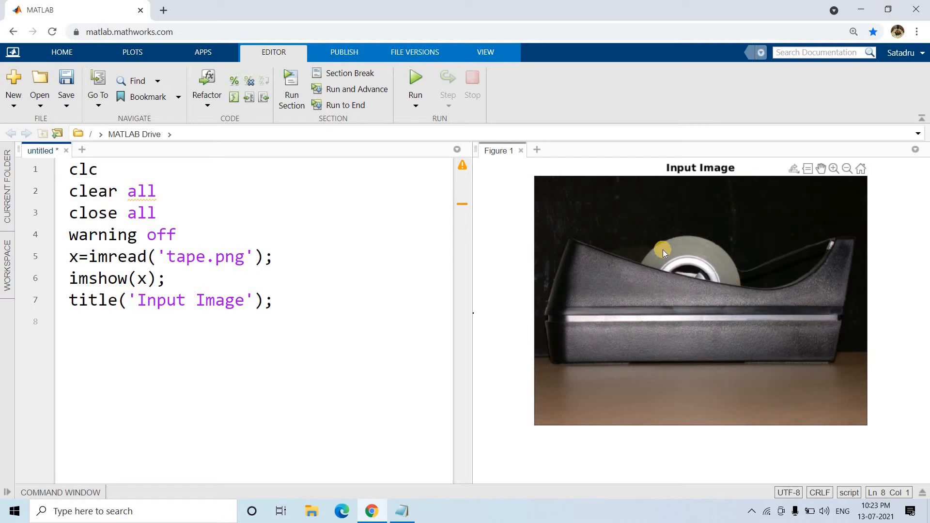
pyautogui.moveTo(684, 274)
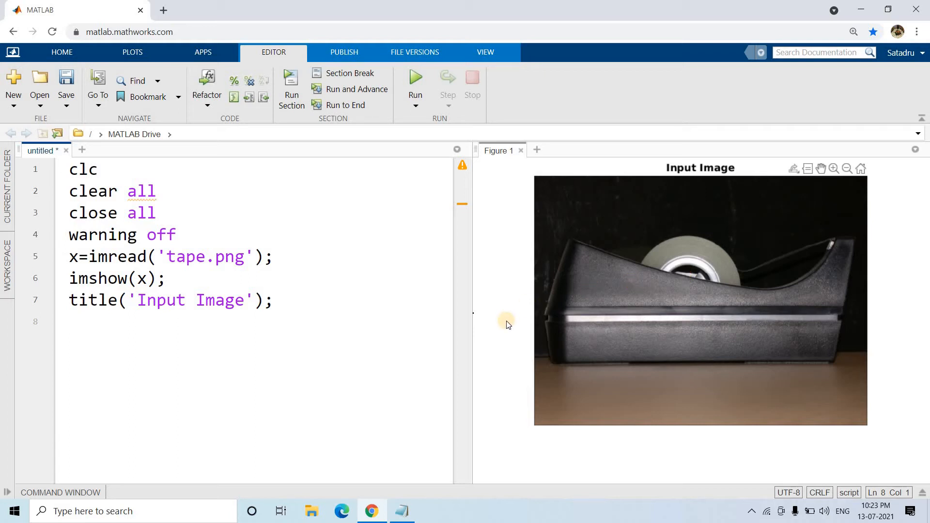
# - Type d=imdistline; on line 8 and evaluate only that line in the Command Window
pyautogui.write('d=imdistline;')
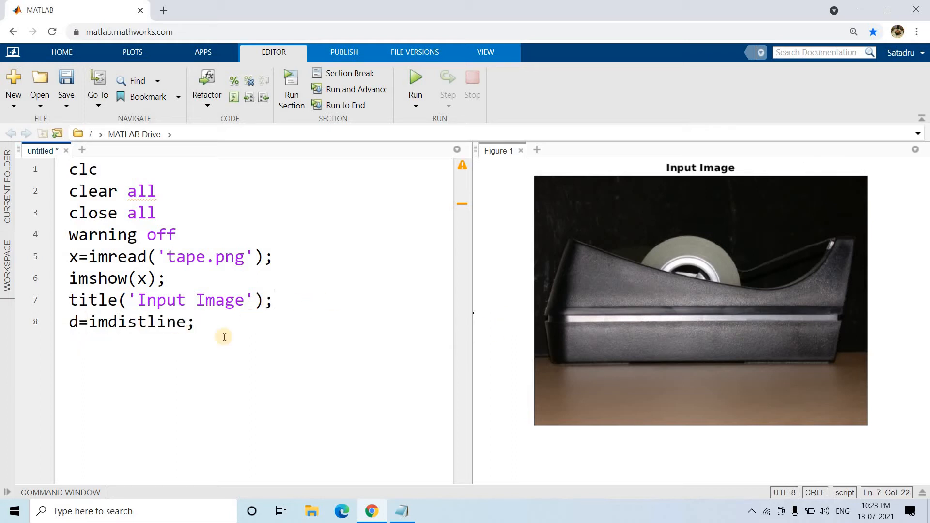
pyautogui.tripleClick(131, 322)
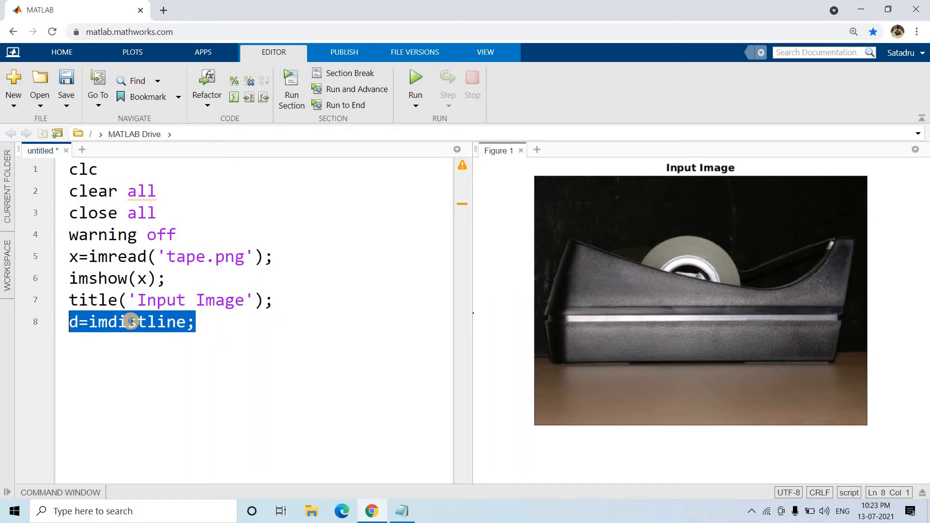
pyautogui.rightClick(130, 322)
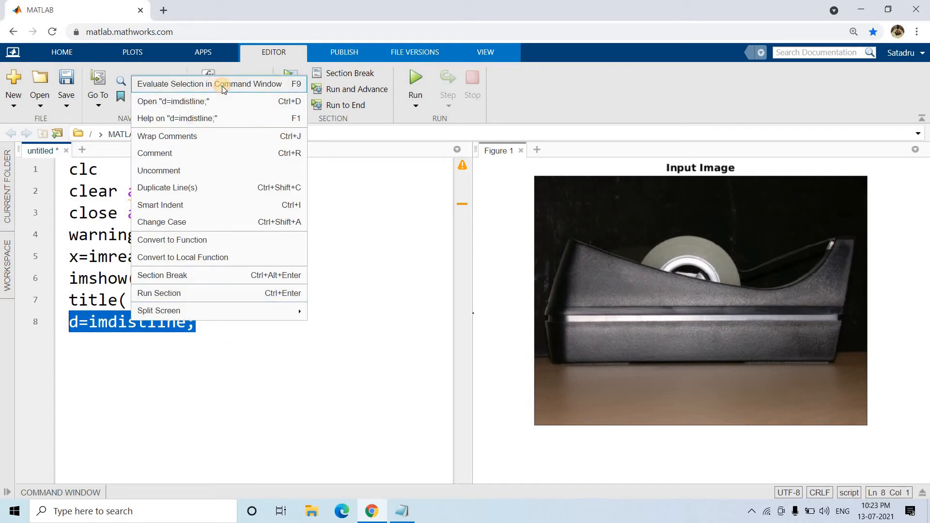
pyautogui.click(116, 417)
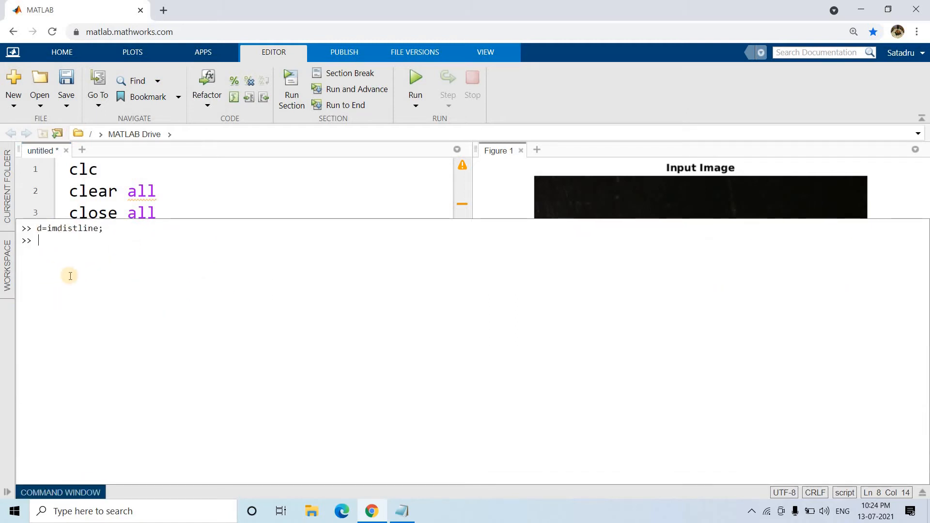
pyautogui.moveTo(56, 272)
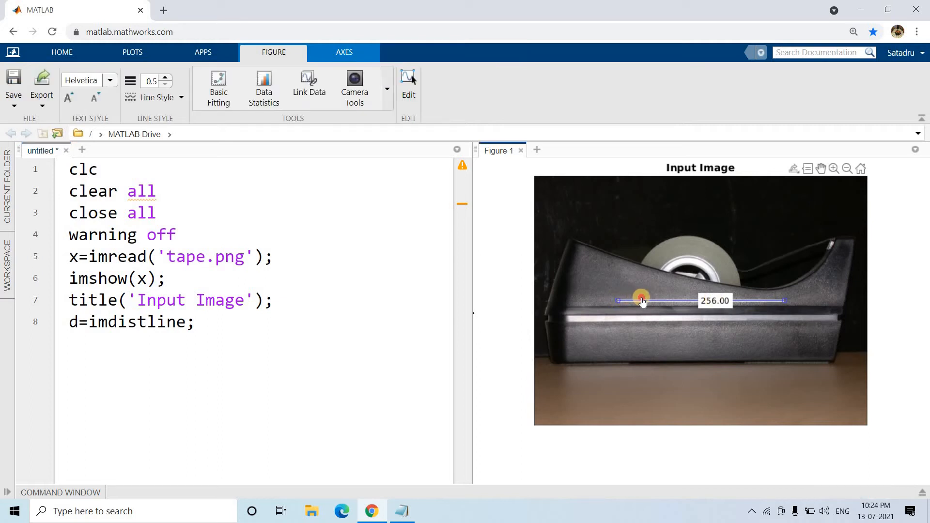
# - Drag the imdistline endpoints across the tape roll until the distance reads about 71.09 pixels
pyautogui.moveTo(640, 299); pyautogui.dragTo(682, 285)
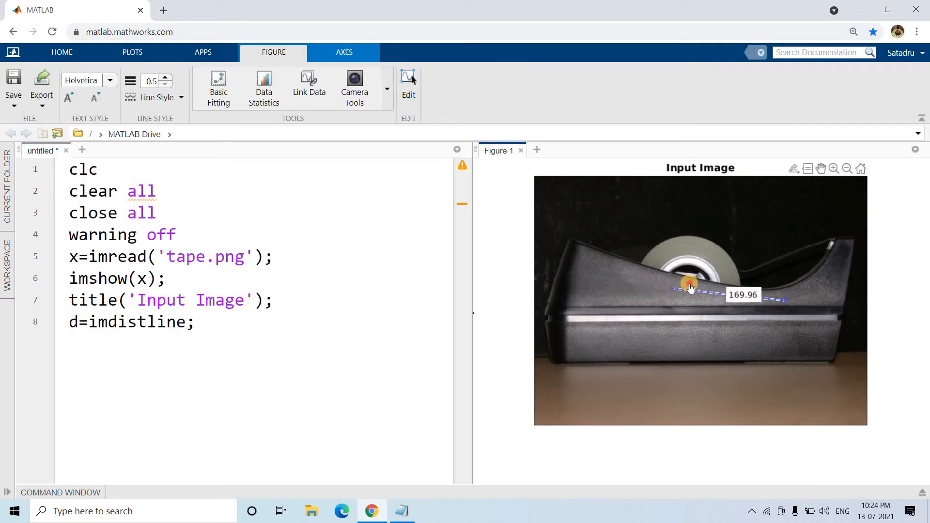
pyautogui.moveTo(683, 282); pyautogui.dragTo(686, 284)
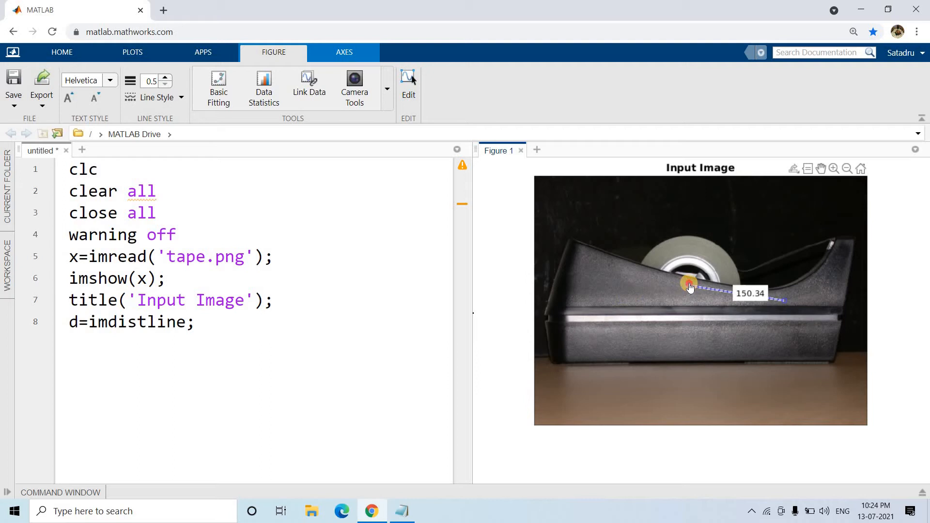
pyautogui.moveTo(685, 283); pyautogui.dragTo(684, 285)
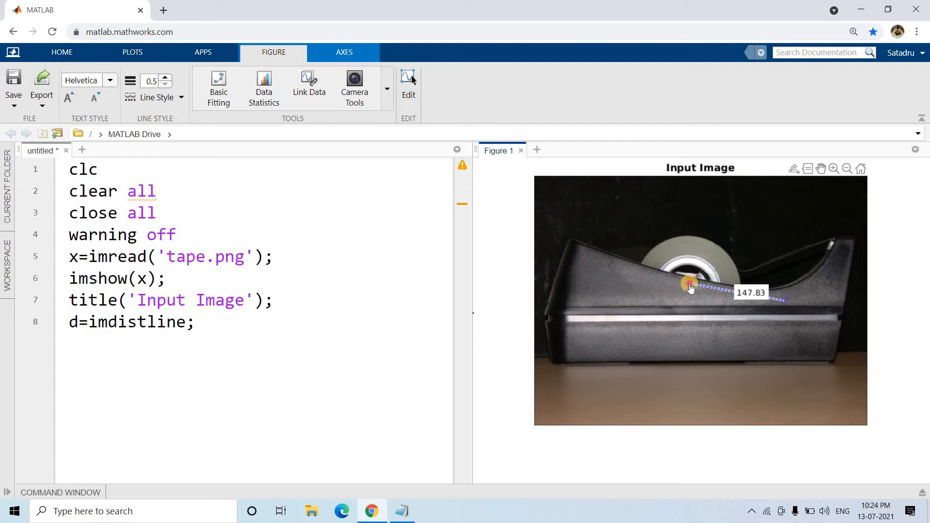
pyautogui.moveTo(685, 285); pyautogui.dragTo(688, 287)
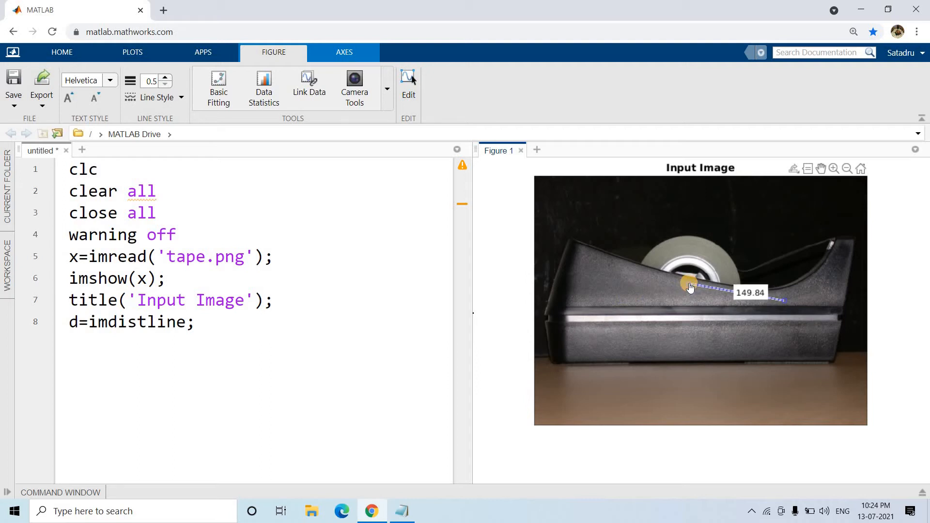
pyautogui.moveTo(685, 285); pyautogui.dragTo(783, 299)
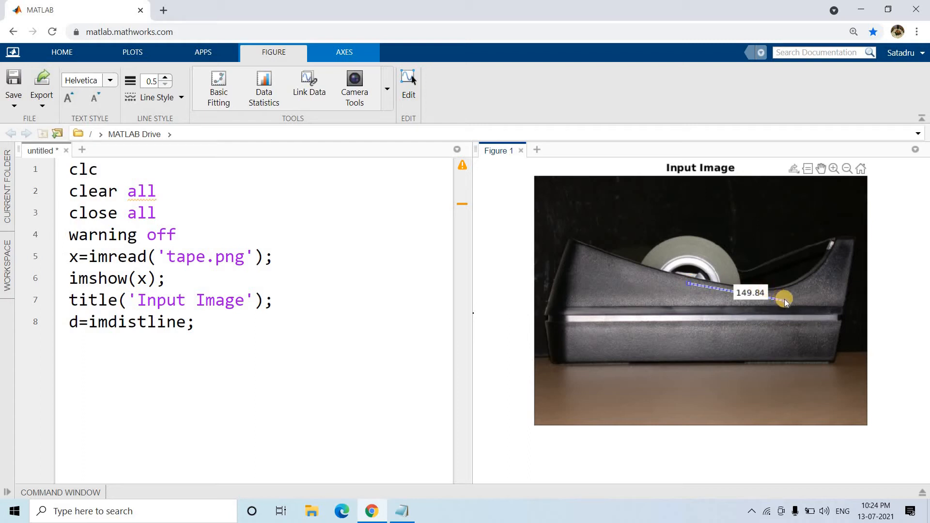
pyautogui.moveTo(783, 298); pyautogui.dragTo(727, 261)
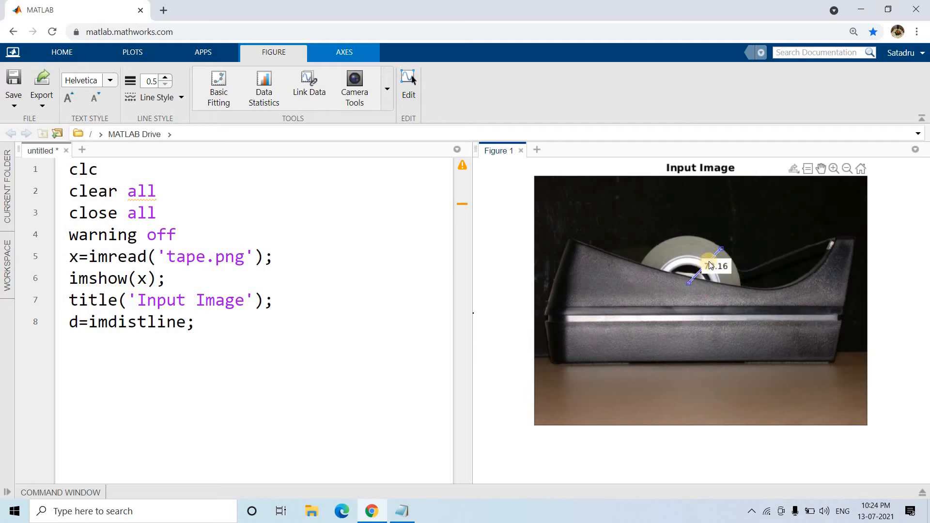
pyautogui.moveTo(720, 250); pyautogui.dragTo(716, 246)
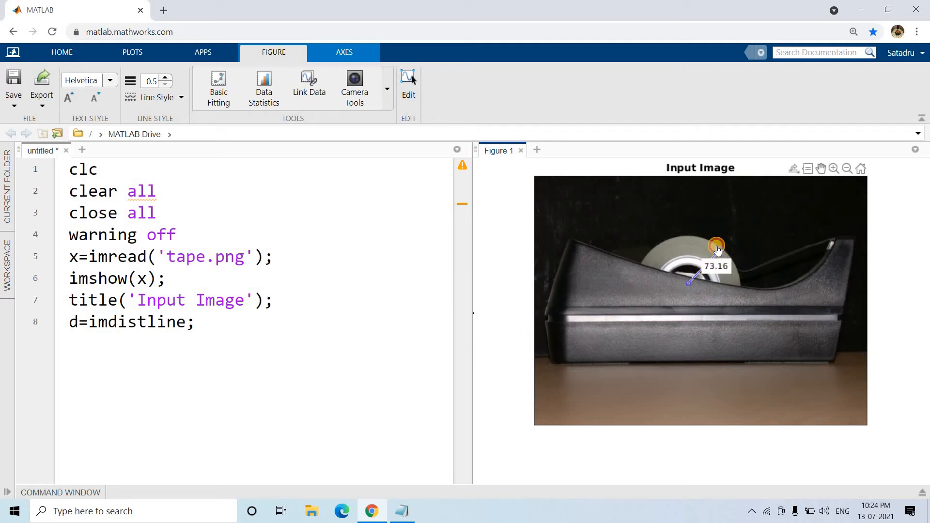
pyautogui.moveTo(716, 247); pyautogui.dragTo(709, 242)
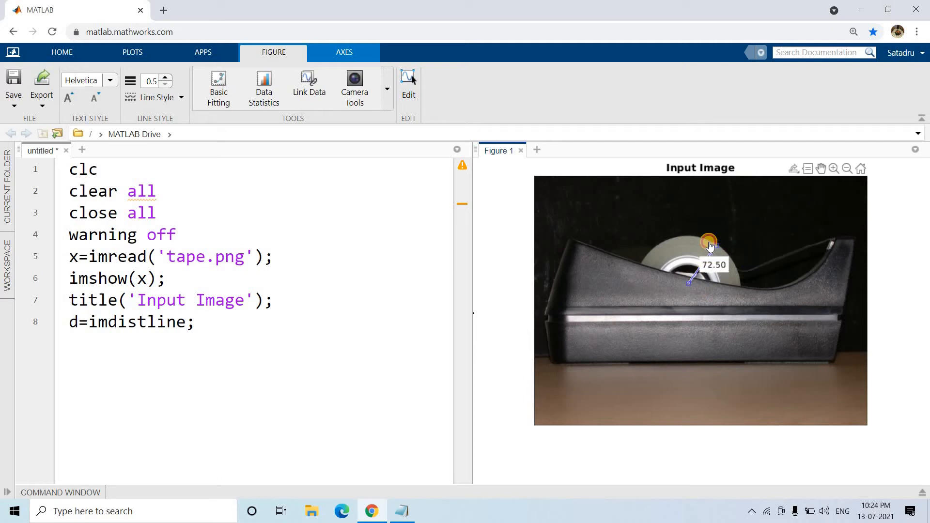
pyautogui.moveTo(709, 241); pyautogui.dragTo(703, 238)
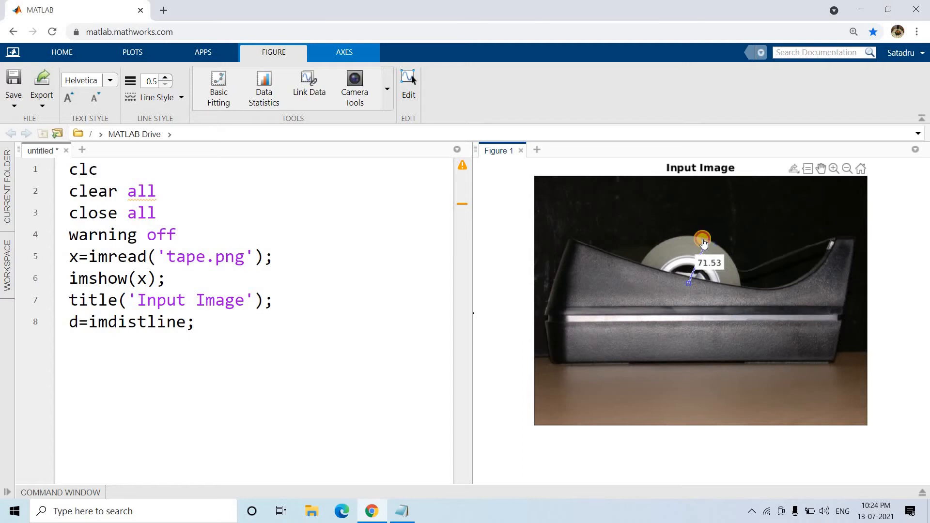
pyautogui.moveTo(703, 238); pyautogui.dragTo(699, 238)
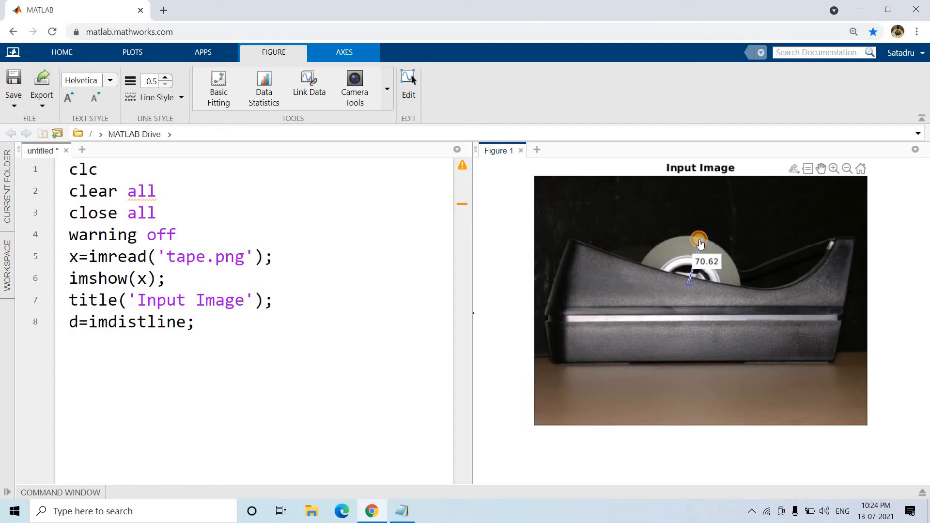
pyautogui.moveTo(699, 240); pyautogui.dragTo(706, 282)
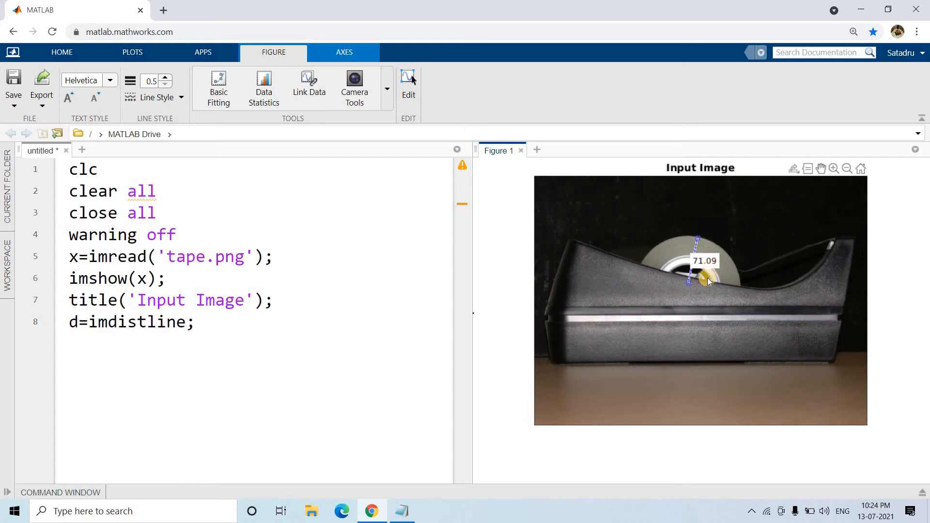
pyautogui.moveTo(688, 282); pyautogui.dragTo(700, 243)
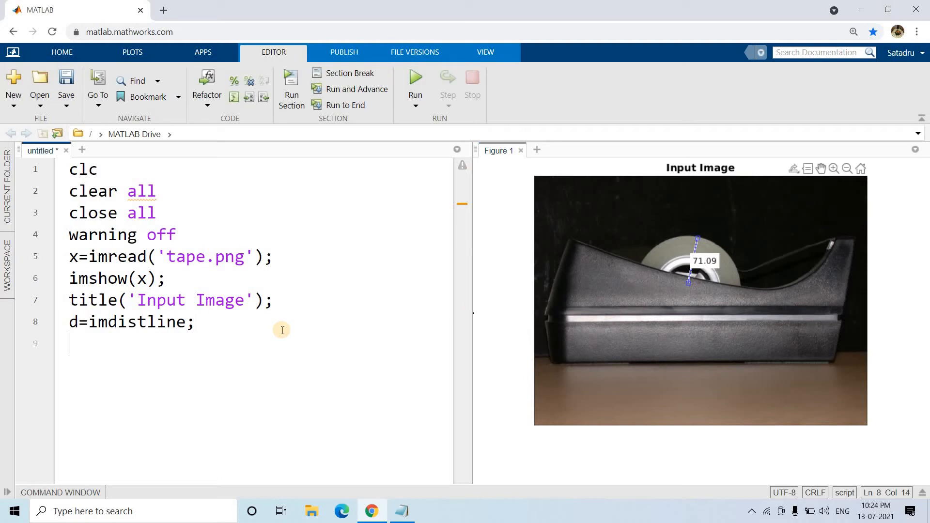
# - Type [centers,radius]=imfindcircles with the radius range [65 80] on line 9
pyautogui.write('[]')
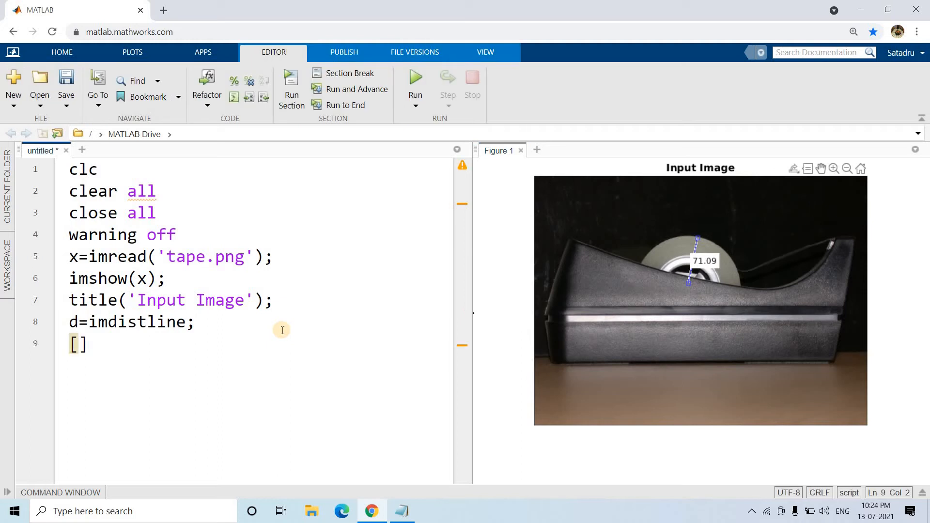
pyautogui.write('65 80')
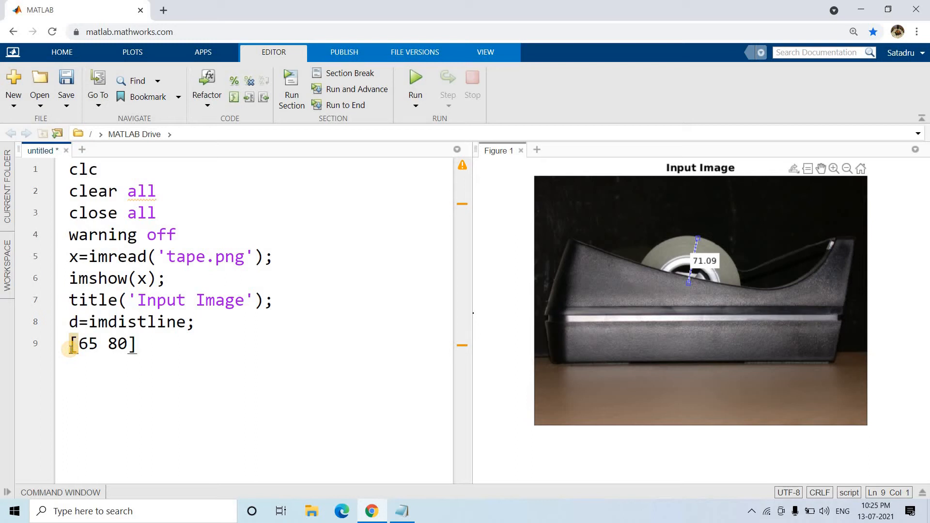
pyautogui.write('[')
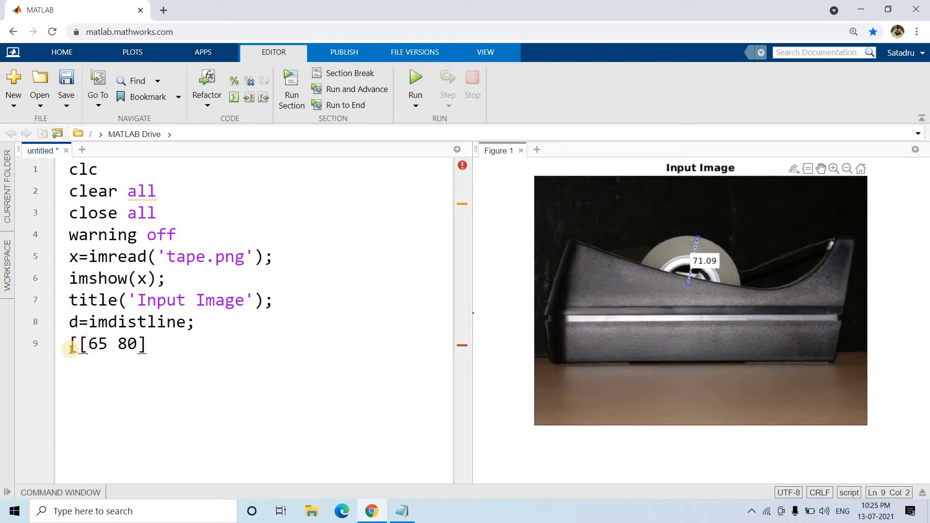
pyautogui.write('centers,')
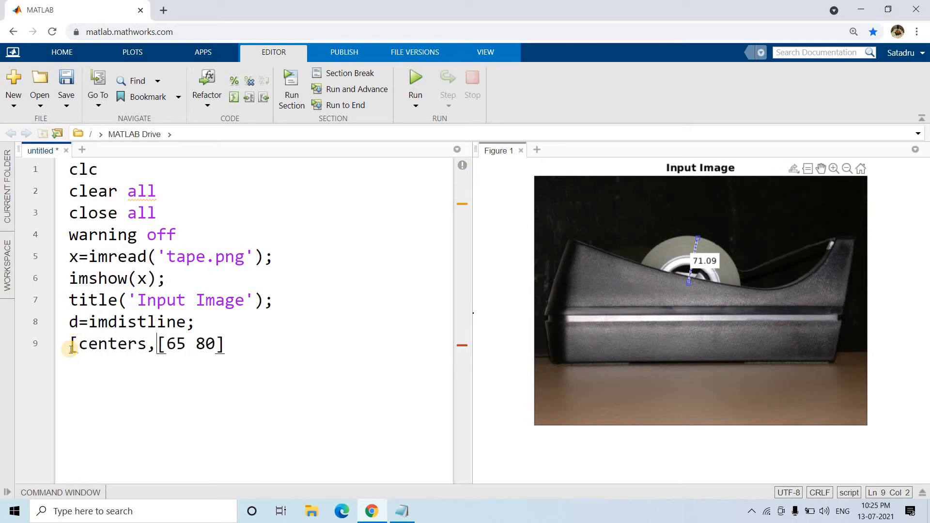
pyautogui.write('radius]=')
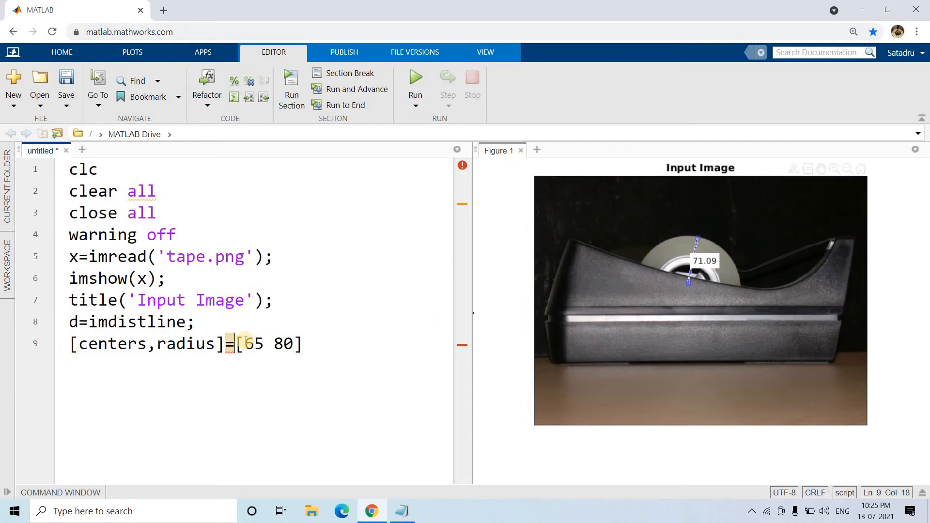
pyautogui.write('imfind')
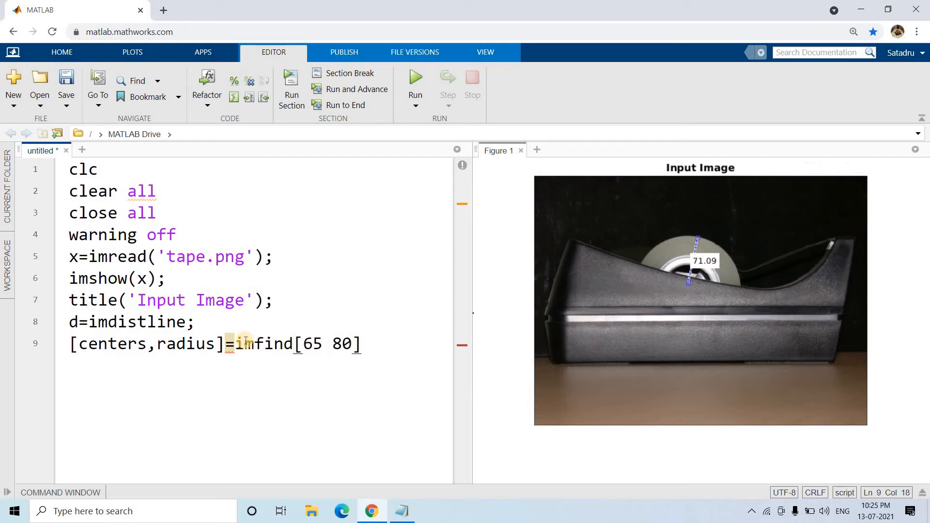
pyautogui.write('circles')
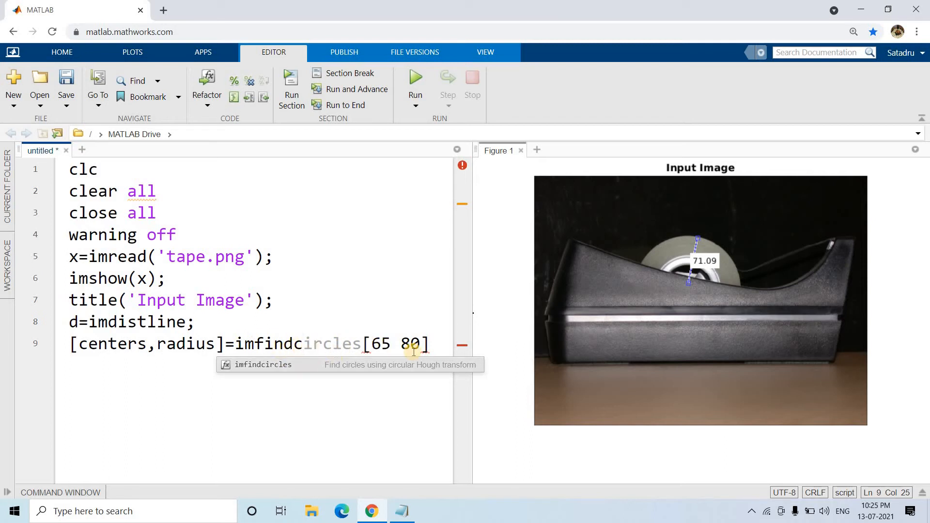
# - Add the image argument x and the 'ObjectPolarity','bright' option to the imfindcircles call
pyautogui.click(374, 344)
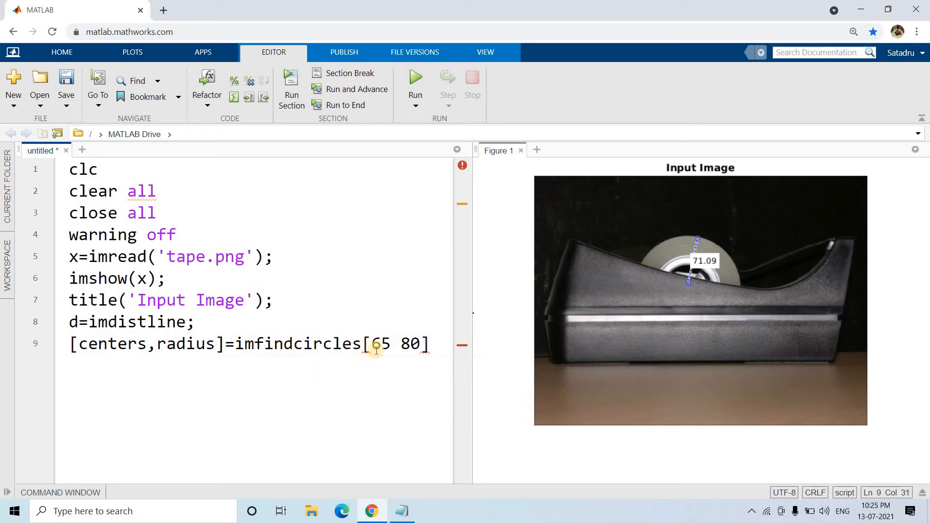
pyautogui.write('(')
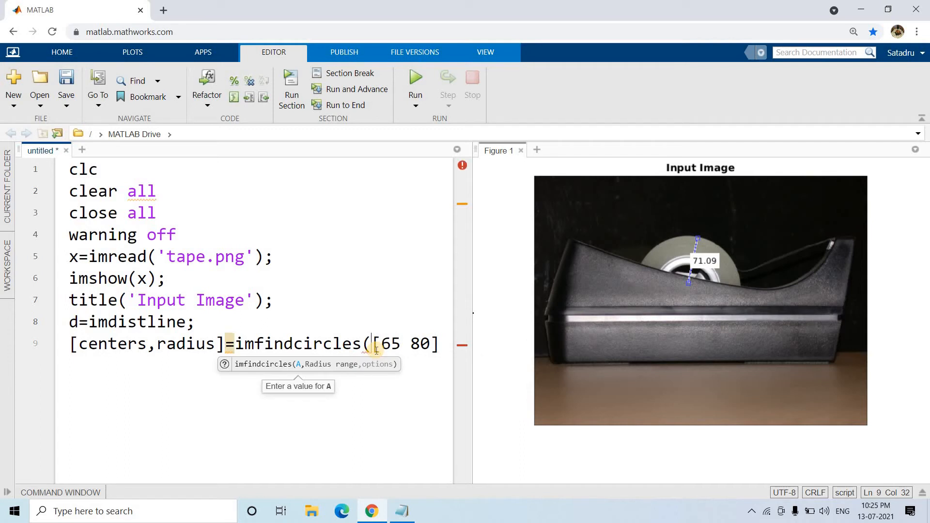
pyautogui.write('x')
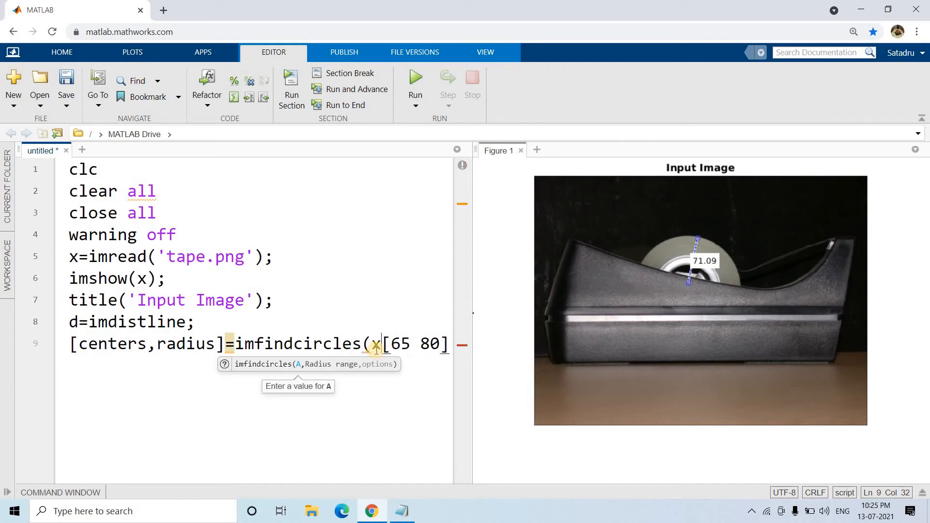
pyautogui.write(',')
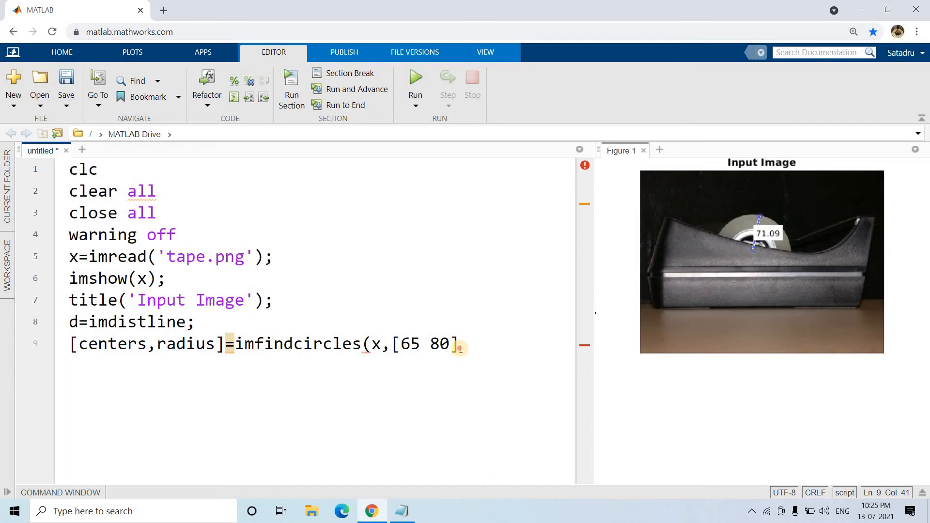
pyautogui.write(",'")
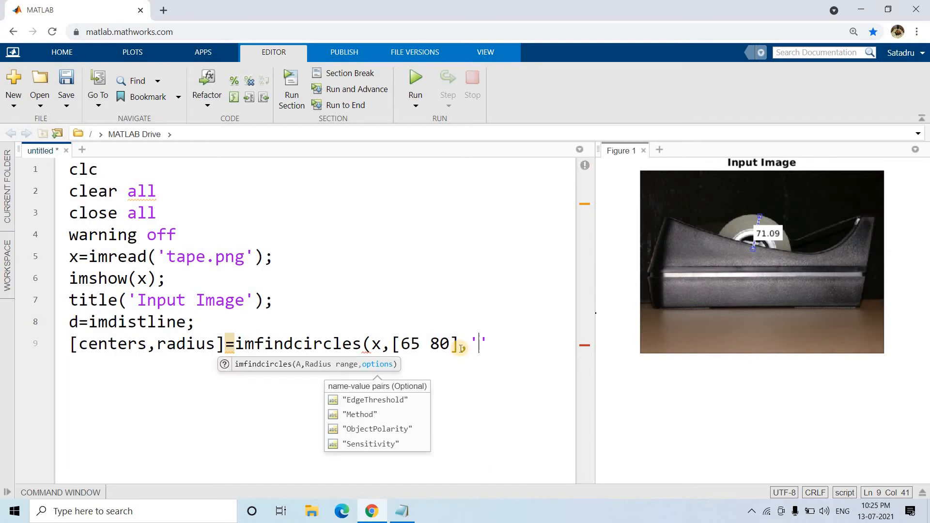
pyautogui.click(360, 414)
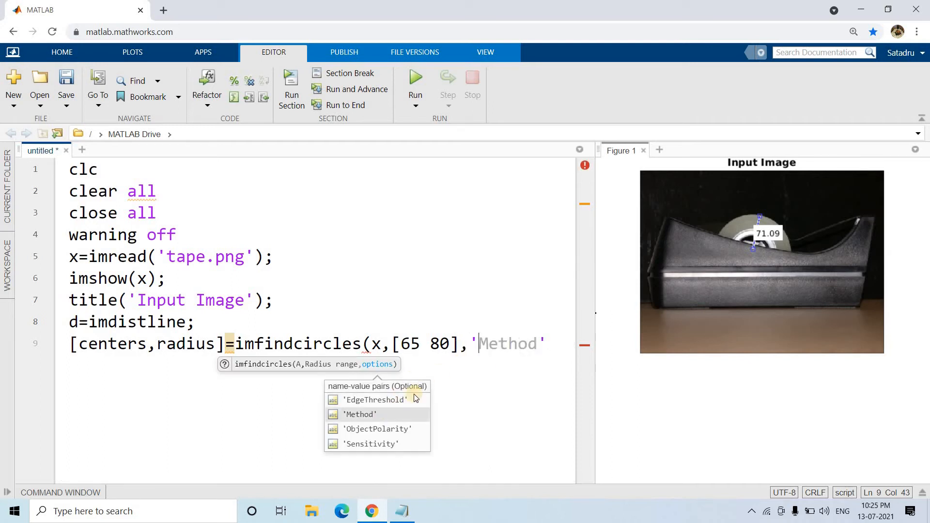
pyautogui.click(378, 429)
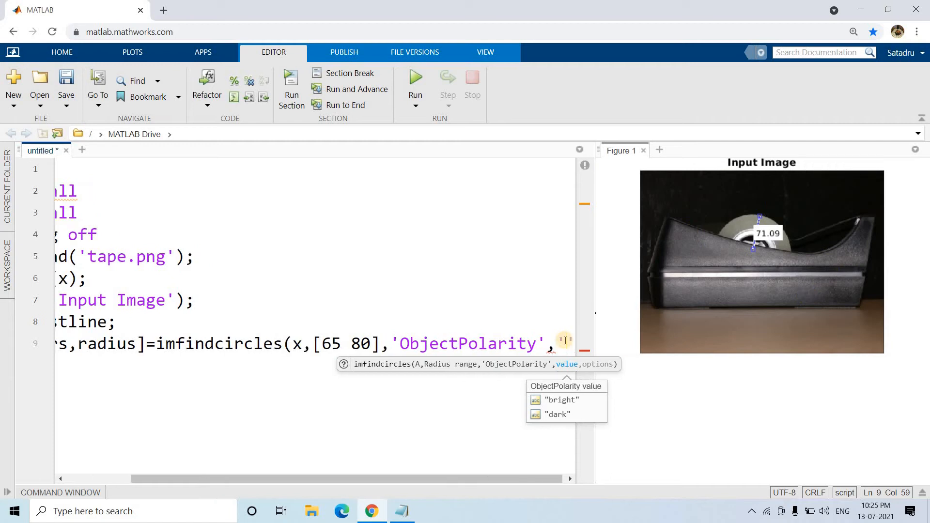
pyautogui.write("'bright")
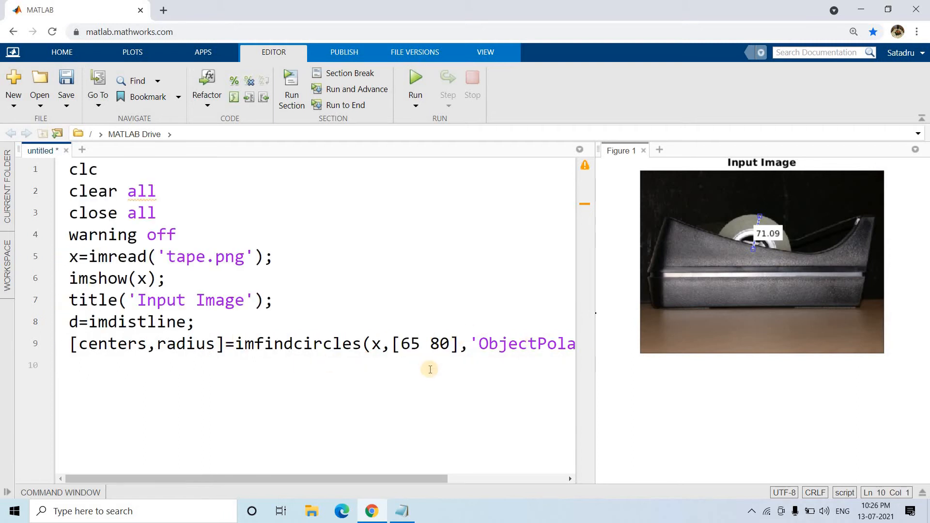
# - Add lines opening a new figure, showing image x, and hold on
pyautogui.write('figure;')
pyautogui.write('imshow')
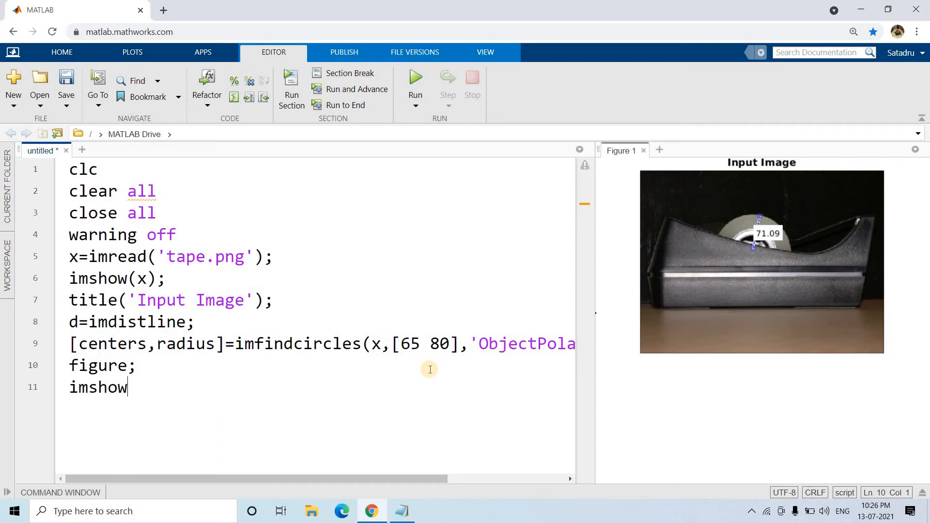
pyautogui.write('(x);')
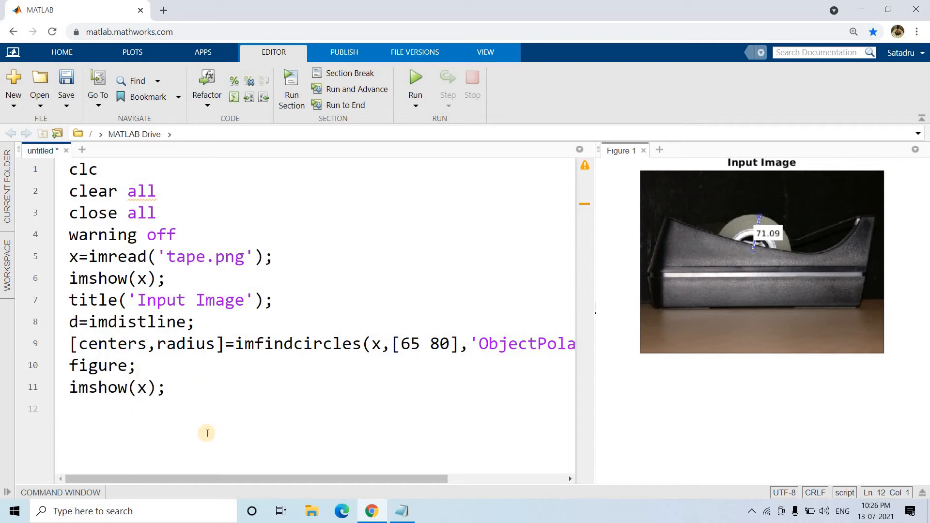
pyautogui.write('hold')
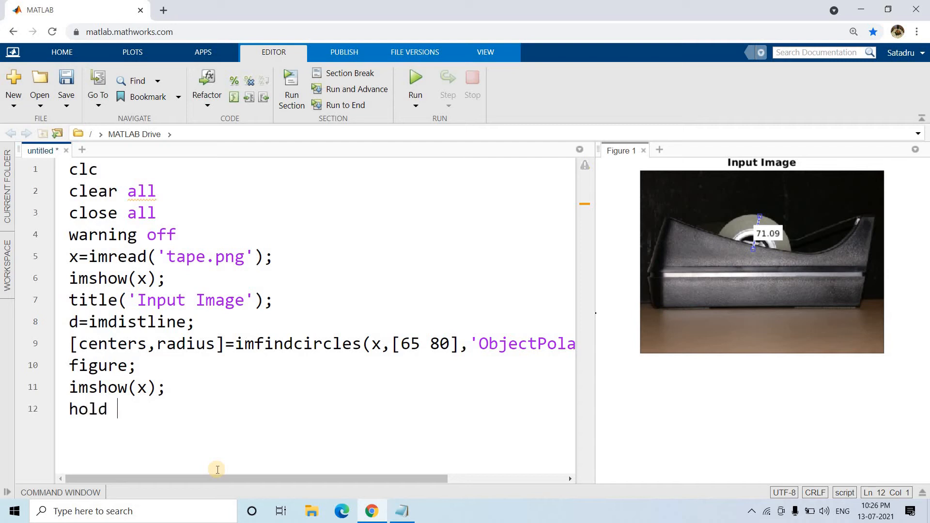
pyautogui.write('on;')
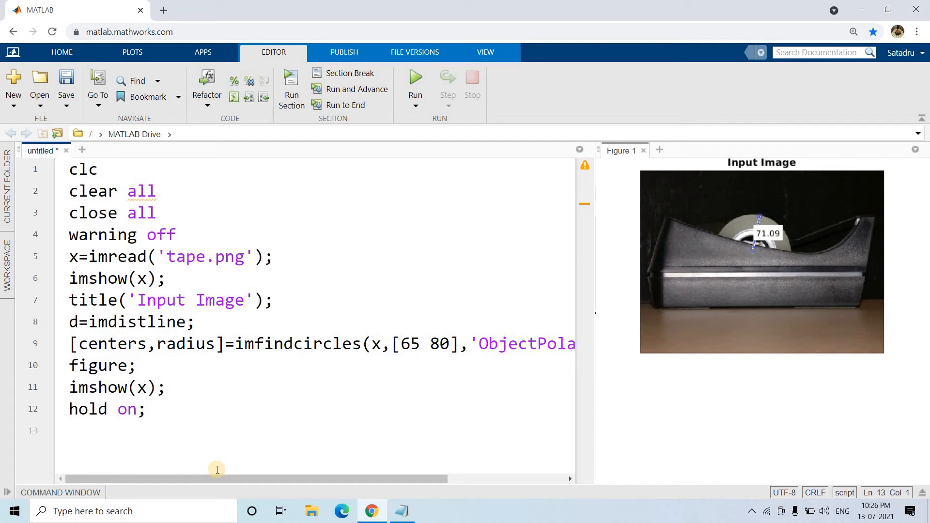
# - Type viscircles(centers,radius,'EdgeColor','b'); to outline the detected circles in blue
pyautogui.write('vis')
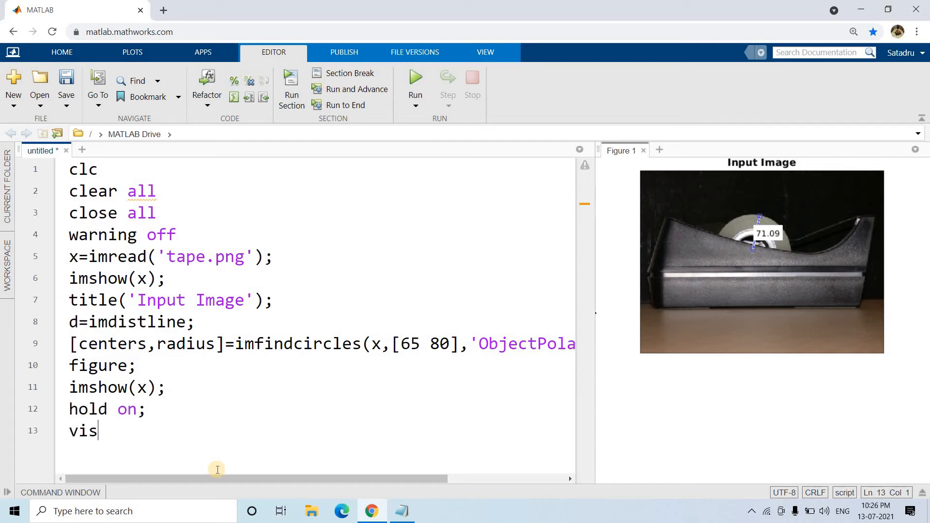
pyautogui.write('circles(')
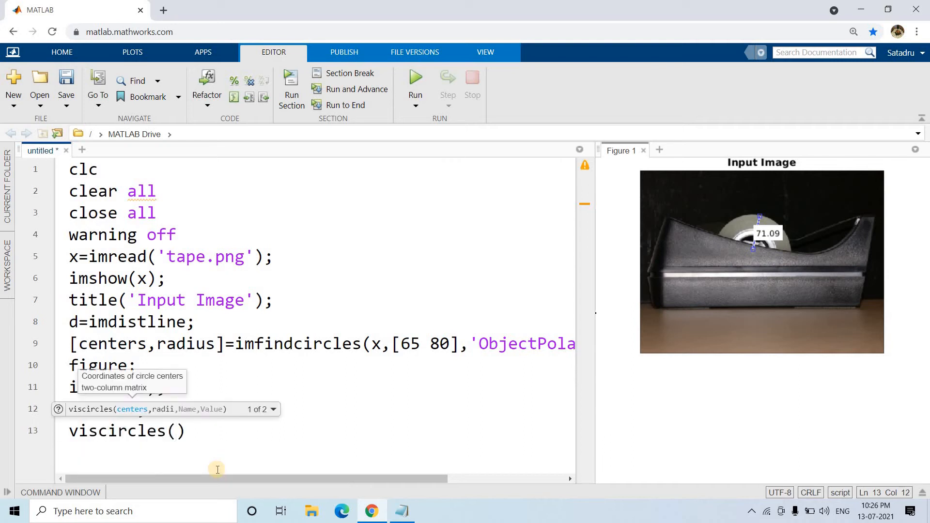
pyautogui.write('cente')
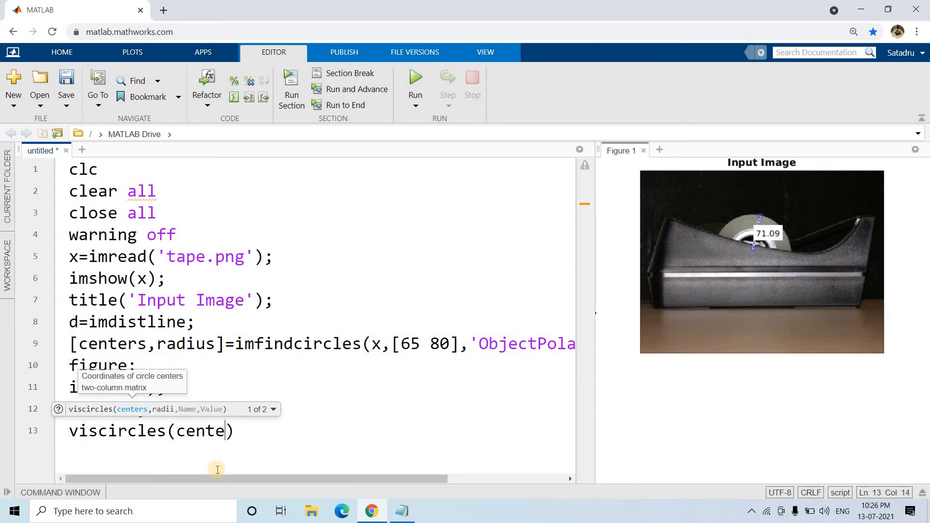
pyautogui.write('rs,ra')
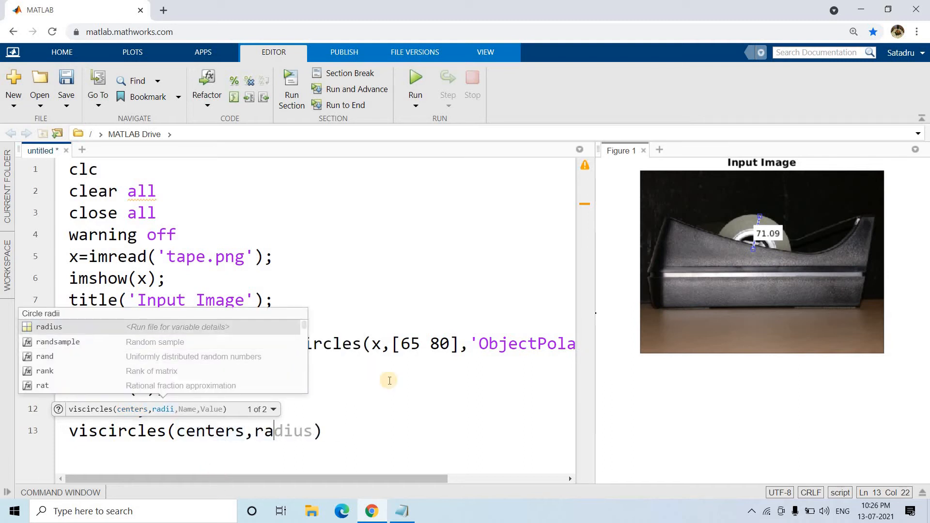
pyautogui.press('Backspace')
pyautogui.write('diu')
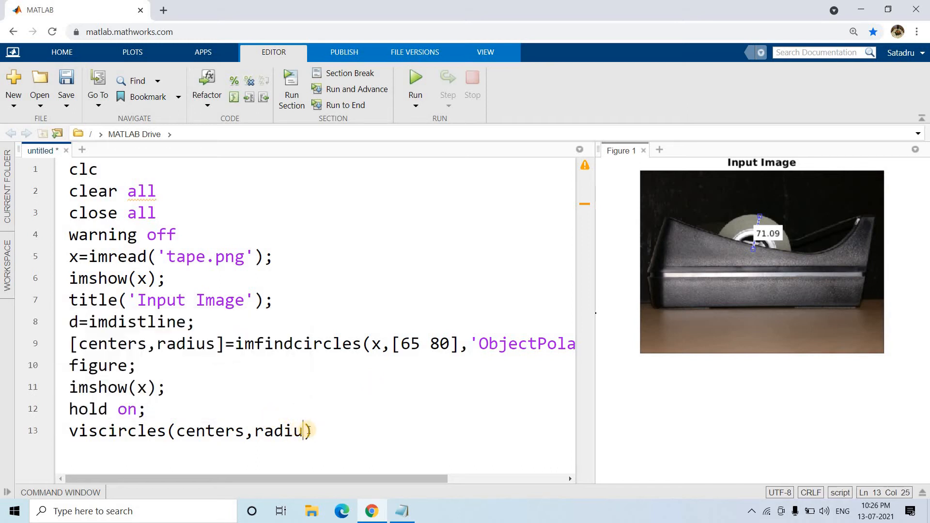
pyautogui.write('s')
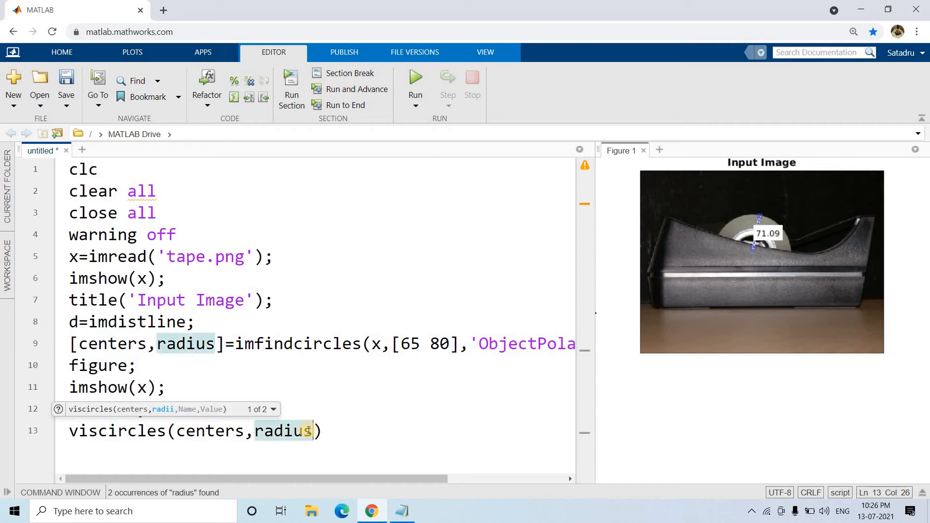
pyautogui.write(",'Ed")
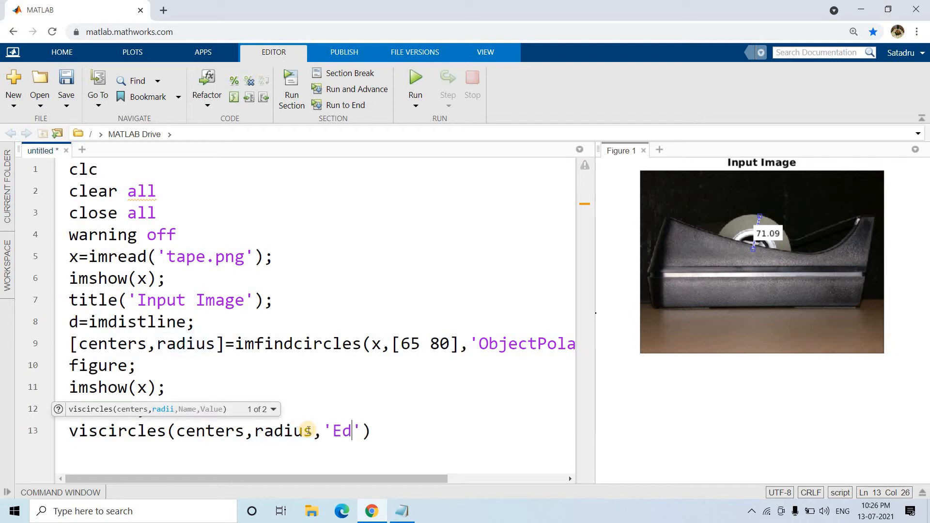
pyautogui.write('hold on;')
pyautogui.write('ge')
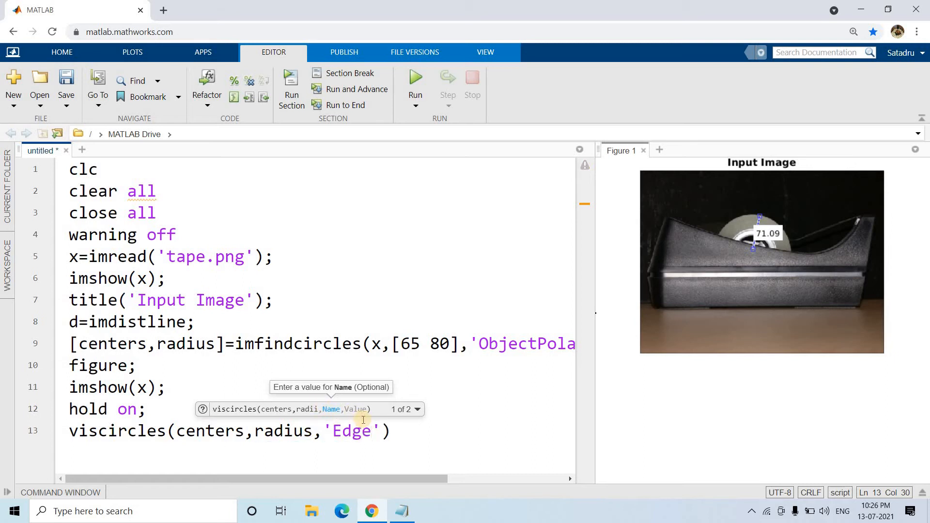
pyautogui.write('Color')
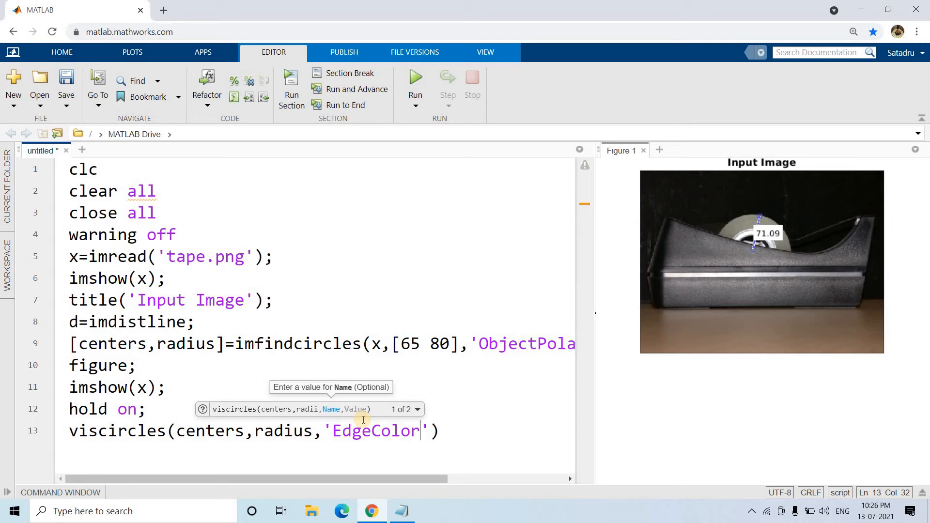
pyautogui.write(',')
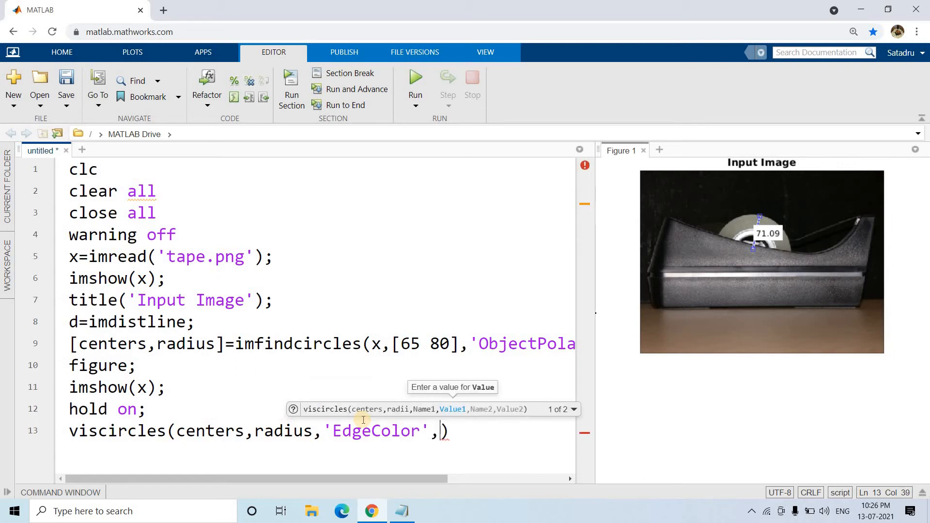
pyautogui.write("'b');")
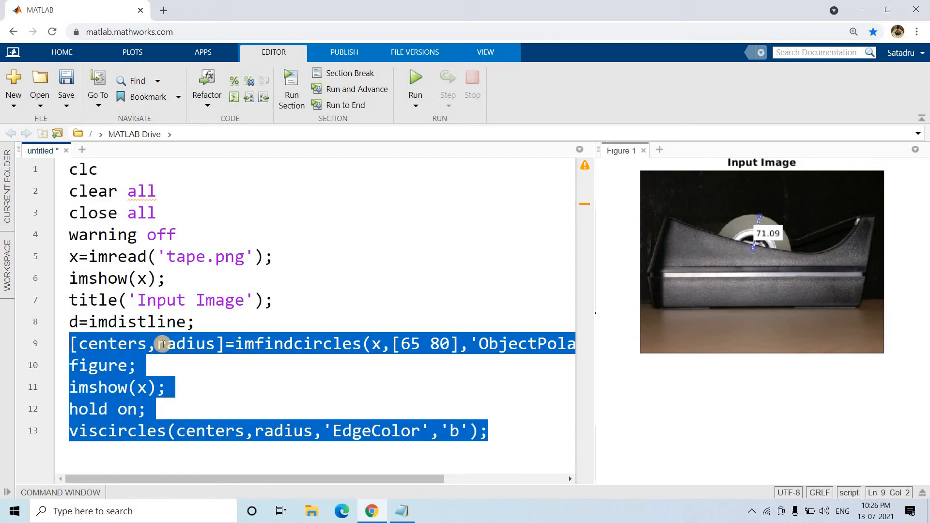
# - Evaluate lines 9–13, then add 'linewidth',2 to the viscircles call
pyautogui.rightClick(160, 344)
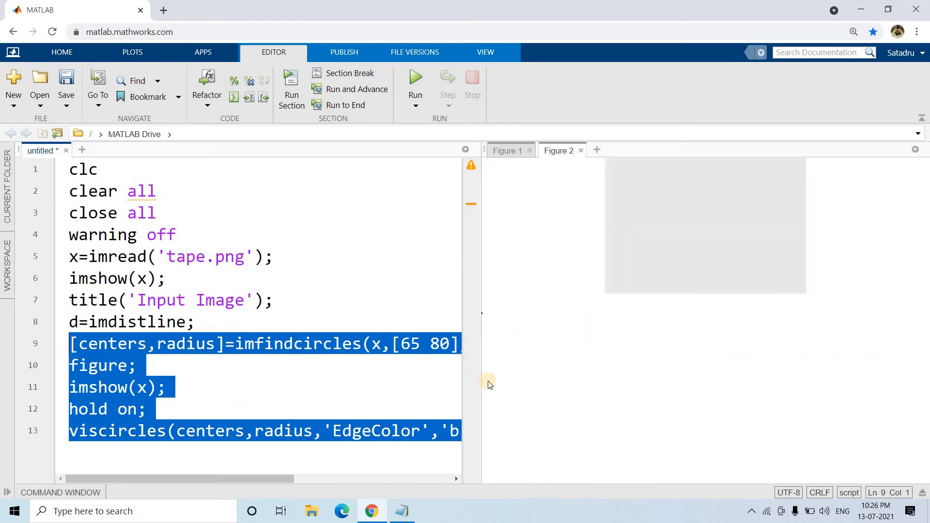
pyautogui.click(416, 87)
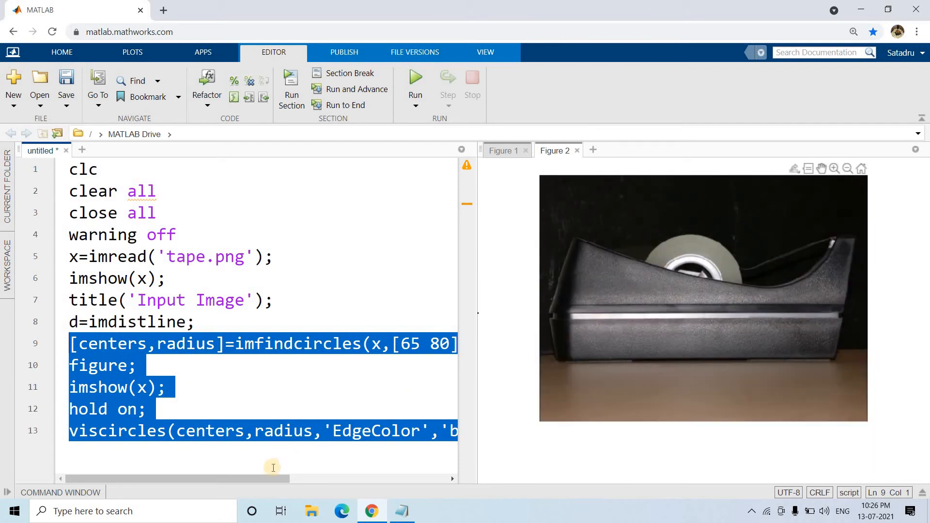
pyautogui.rightClick(273, 475)
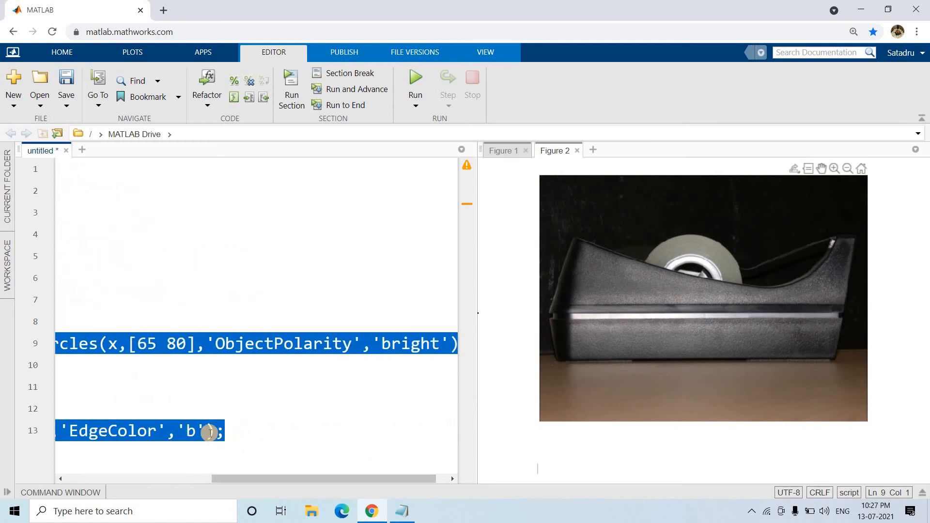
pyautogui.click(212, 431)
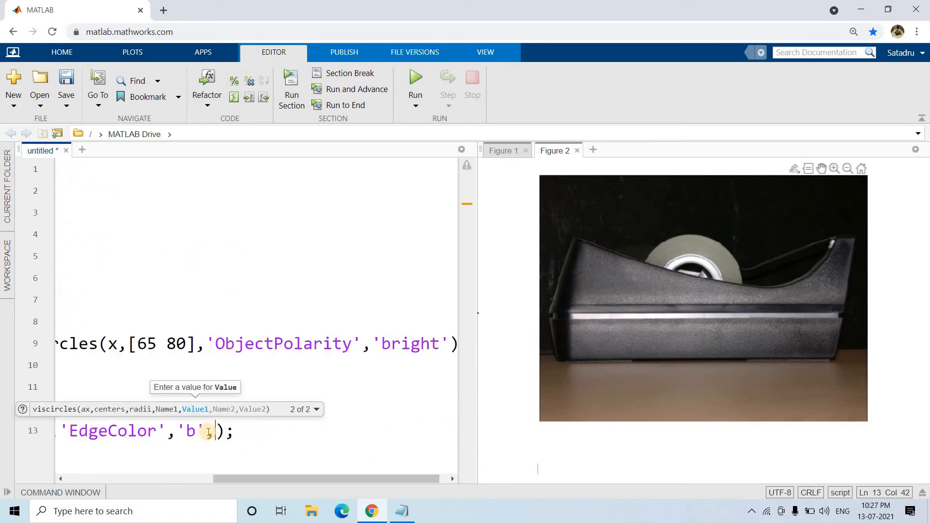
pyautogui.write("'line'")
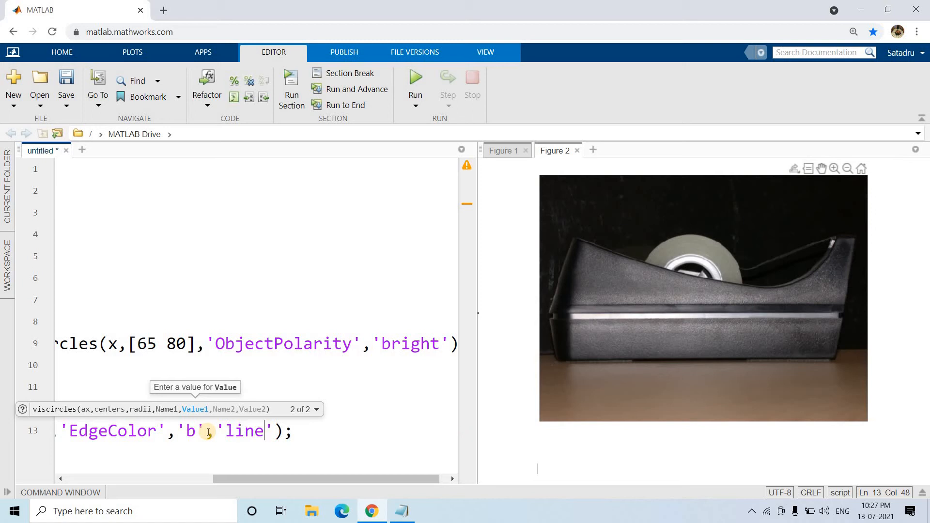
pyautogui.write('width')
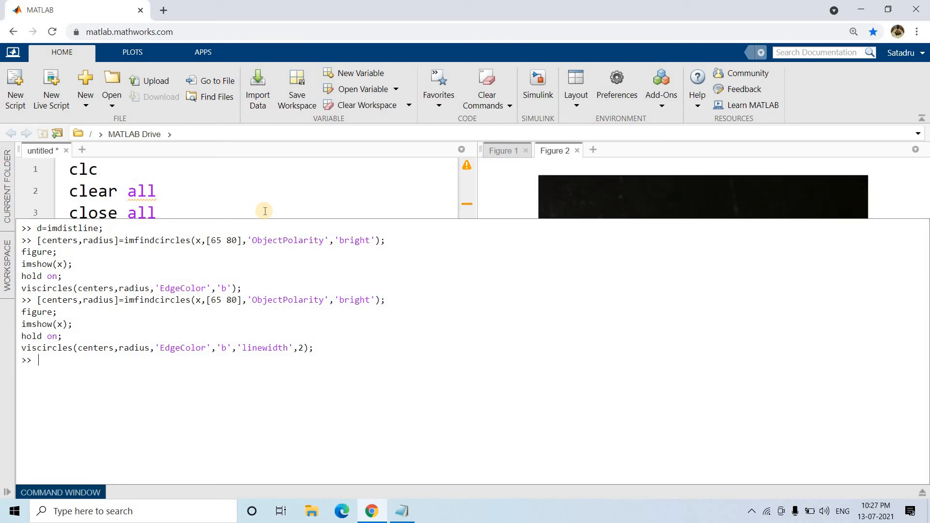
# - Add a 'Sensitivity',0.95 option after 'bright' in the imfindcircles line
pyautogui.click(264, 210)
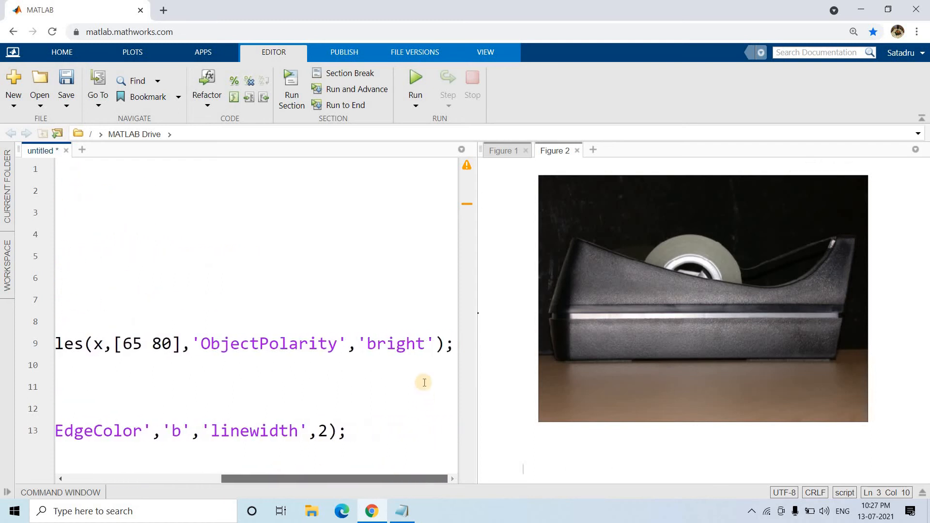
pyautogui.click(436, 344)
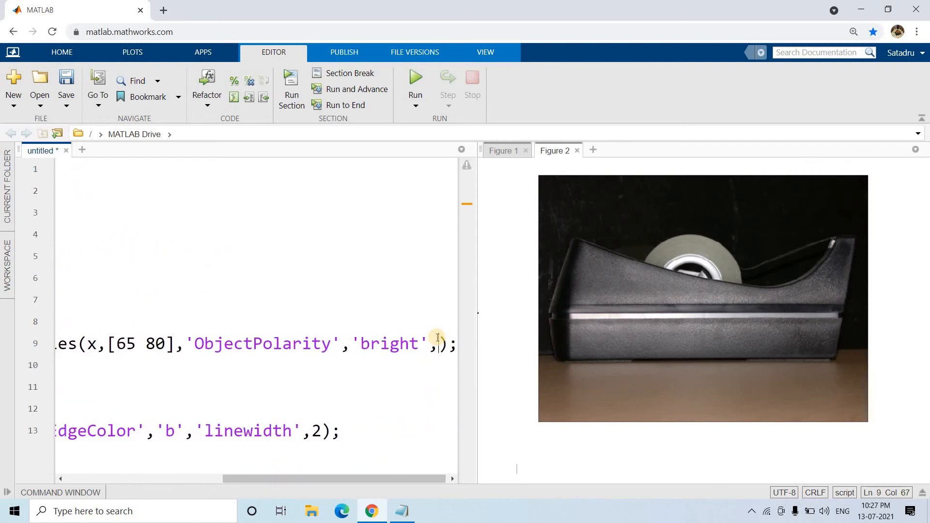
pyautogui.write(",'Sensitivity',,")
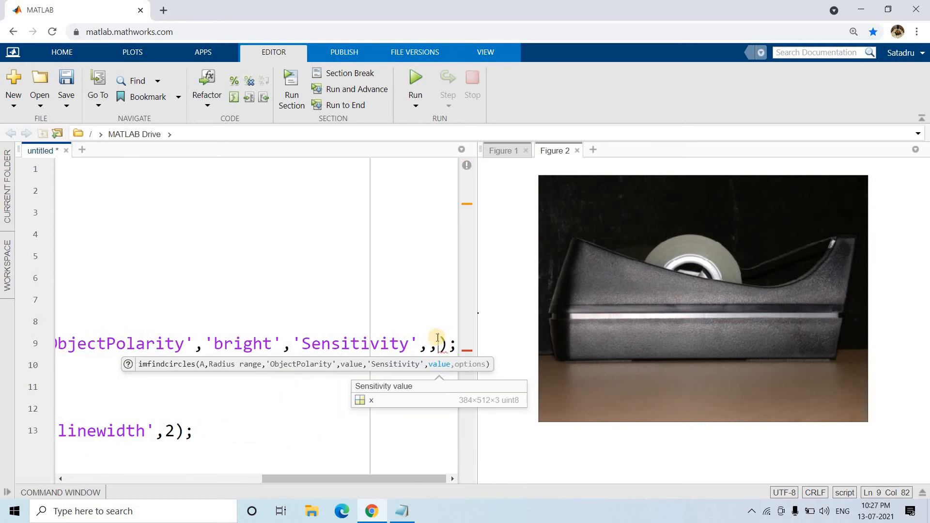
pyautogui.write('0.9')
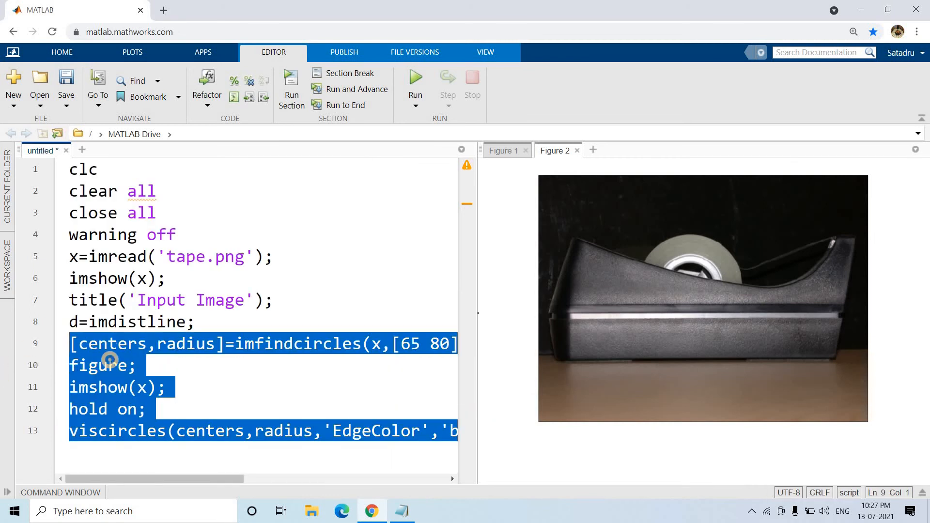
pyautogui.moveTo(246, 344)
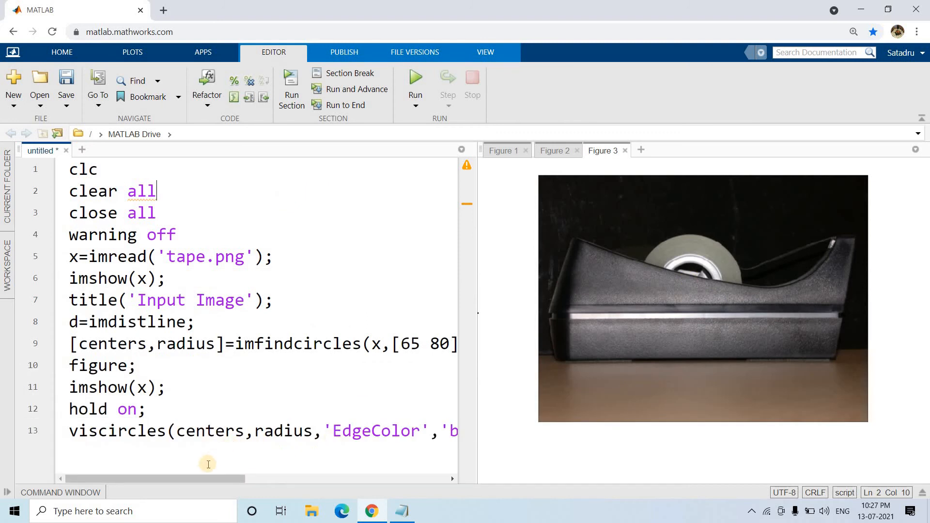
pyautogui.hscroll(3)
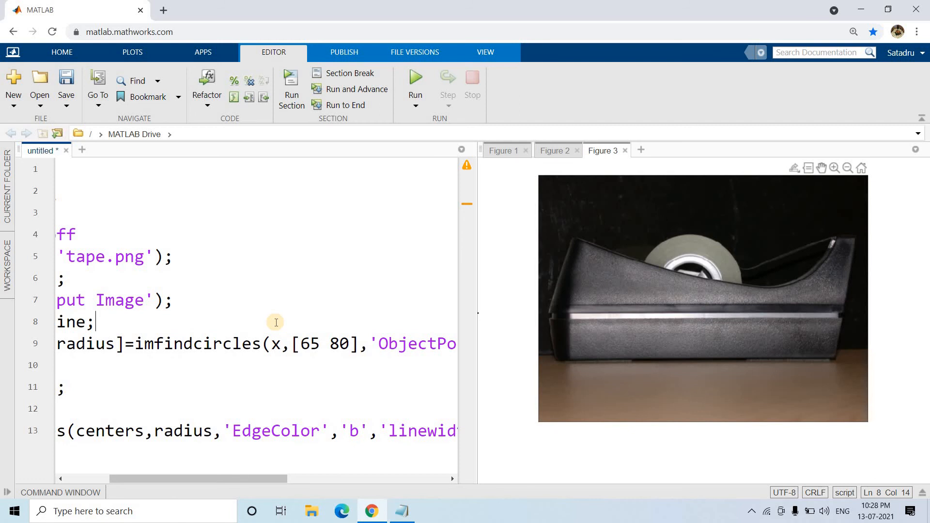
pyautogui.moveTo(372, 306)
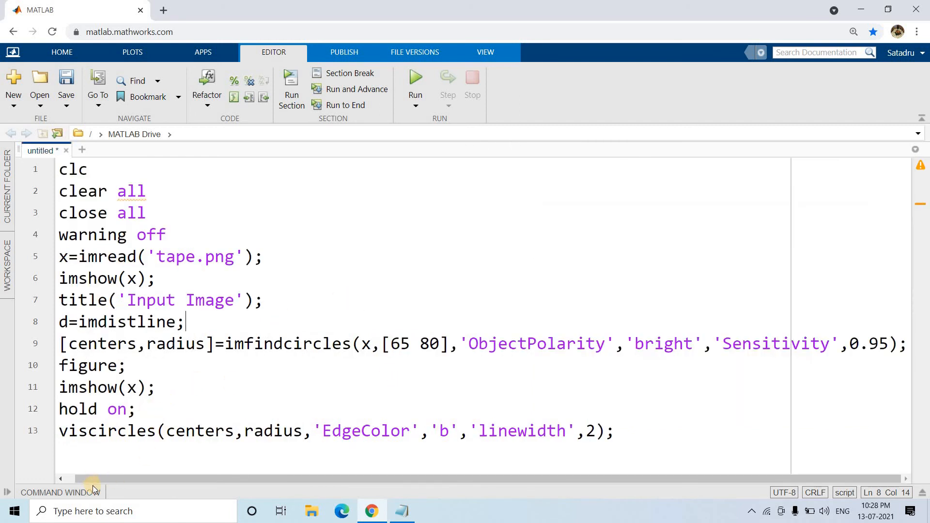
# - Run the script and view Figure 1 showing the blue circle around the tape roll
pyautogui.click(415, 83)
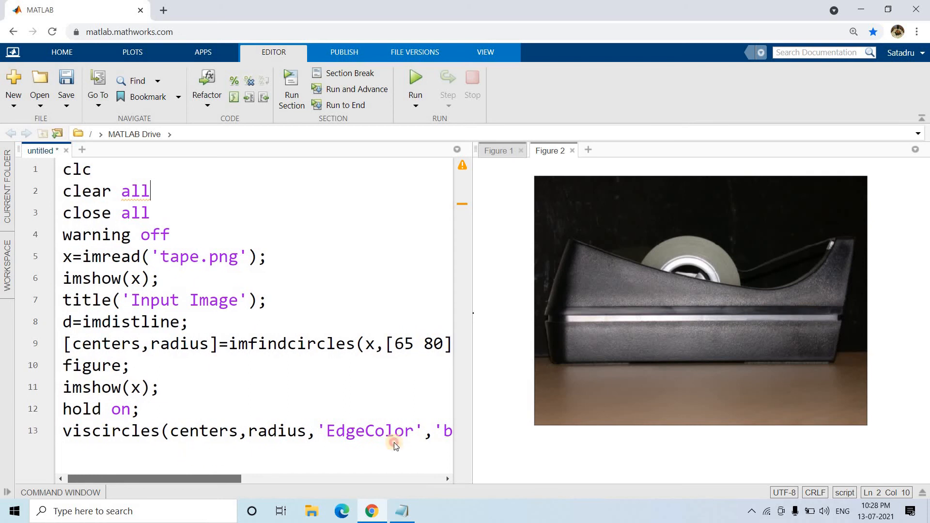
pyautogui.hscroll(3)
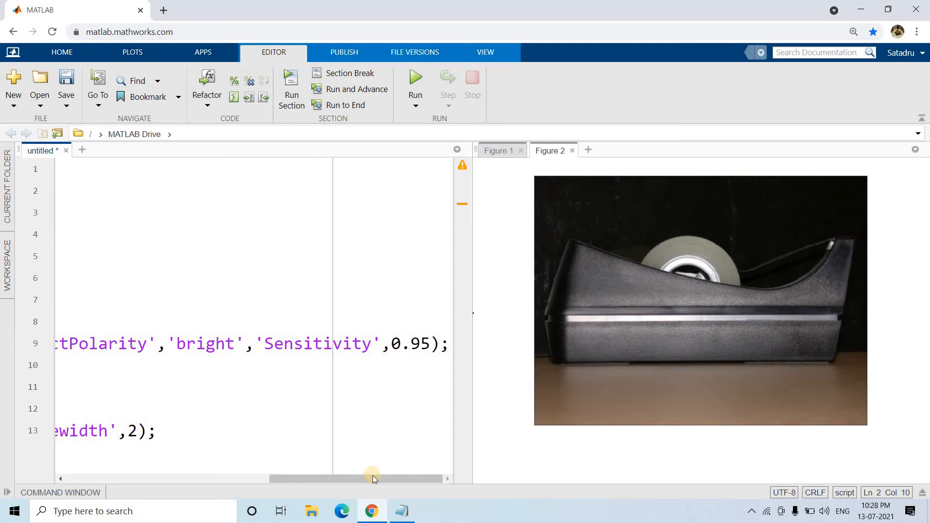
pyautogui.moveTo(370, 479); pyautogui.dragTo(226, 478)
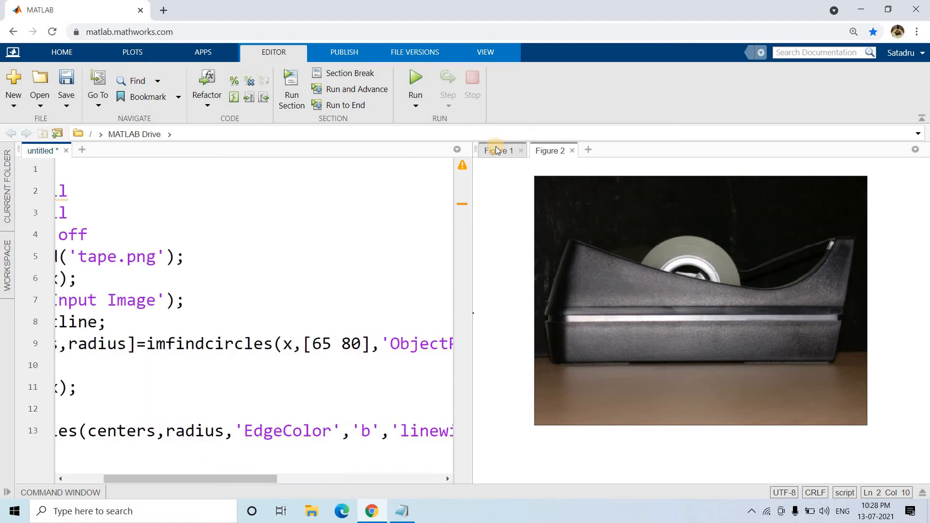
pyautogui.click(499, 151)
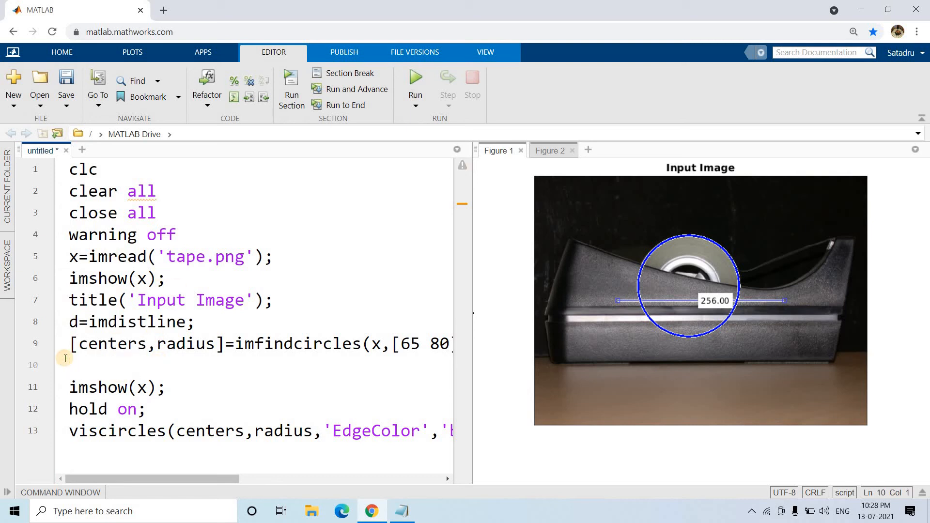
# - Insert a figure; line before each of the two imshow calls and select all the code
pyautogui.write('figure;')
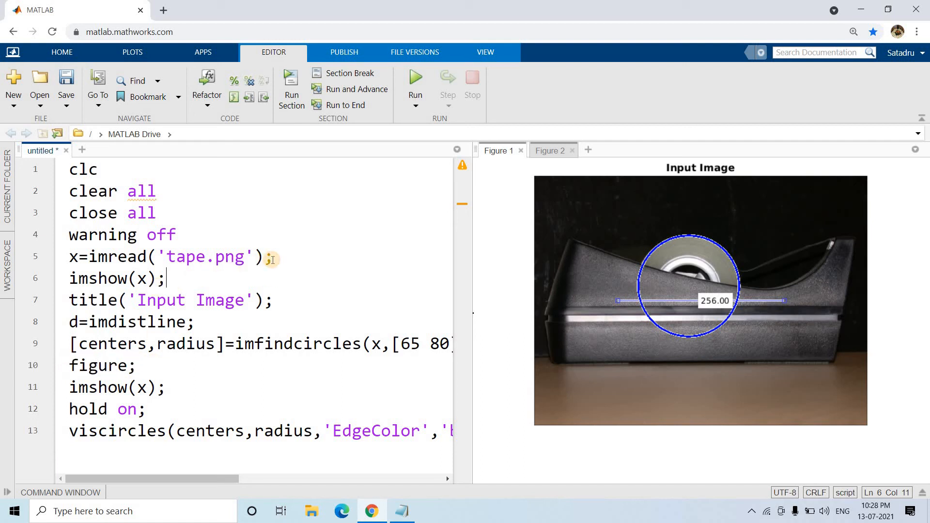
pyautogui.write('figure;')
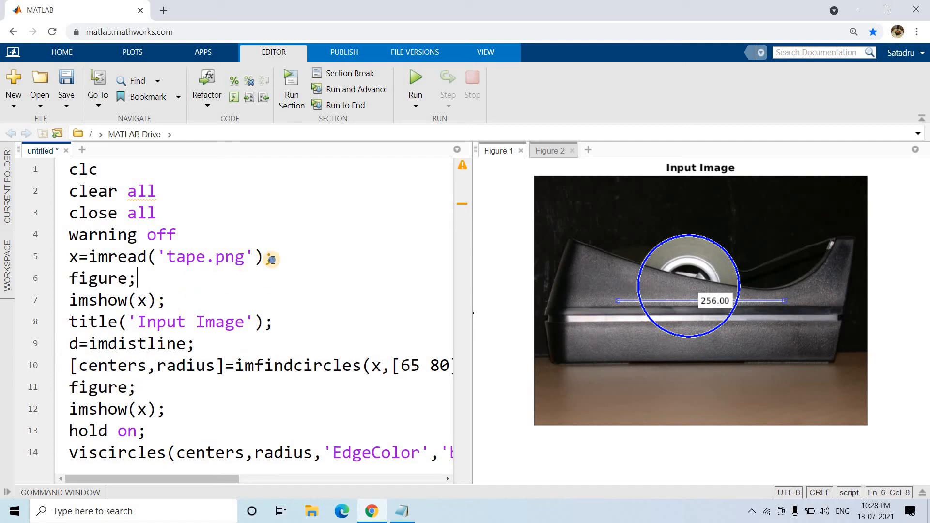
pyautogui.press('ctrl+a')
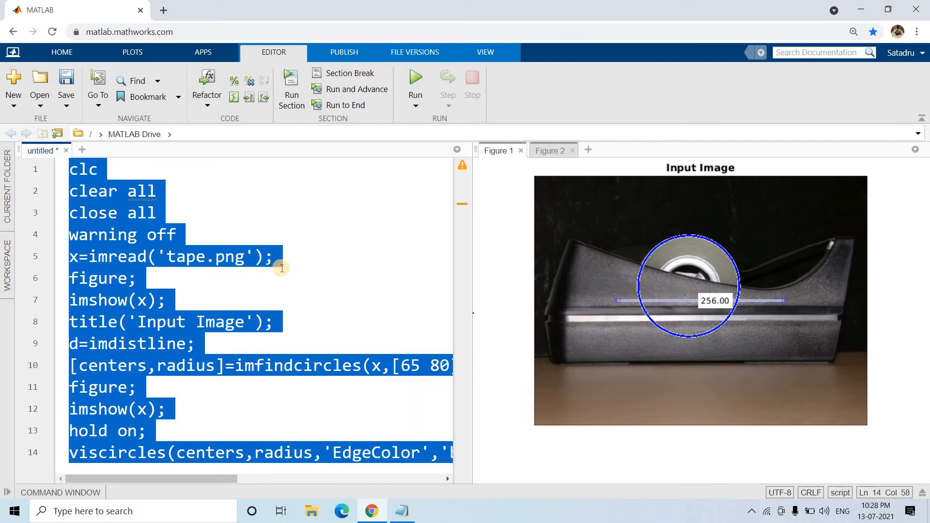
pyautogui.moveTo(319, 289)
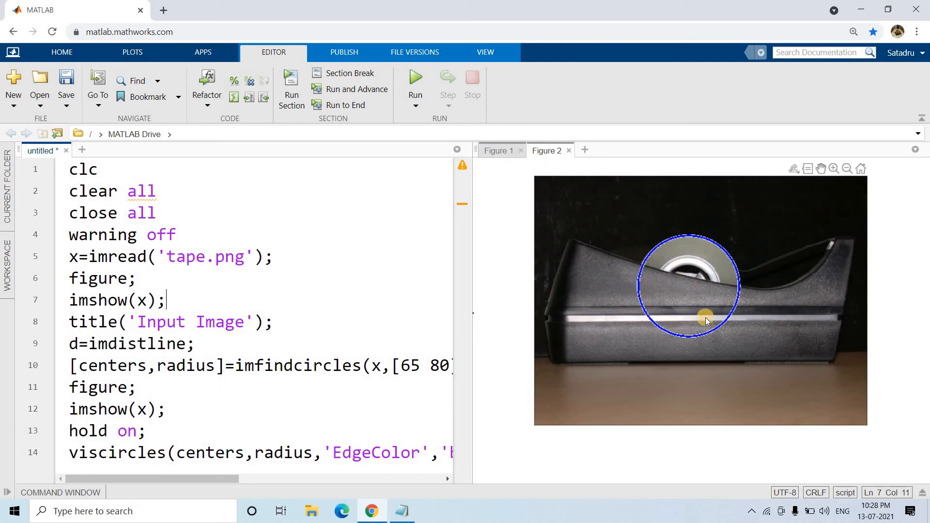
pyautogui.moveTo(695, 233)
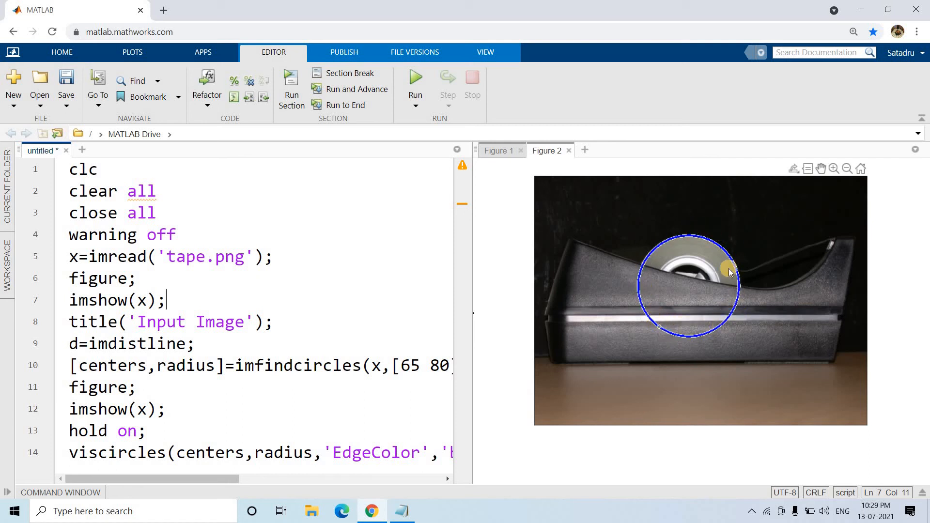
pyautogui.moveTo(668, 254)
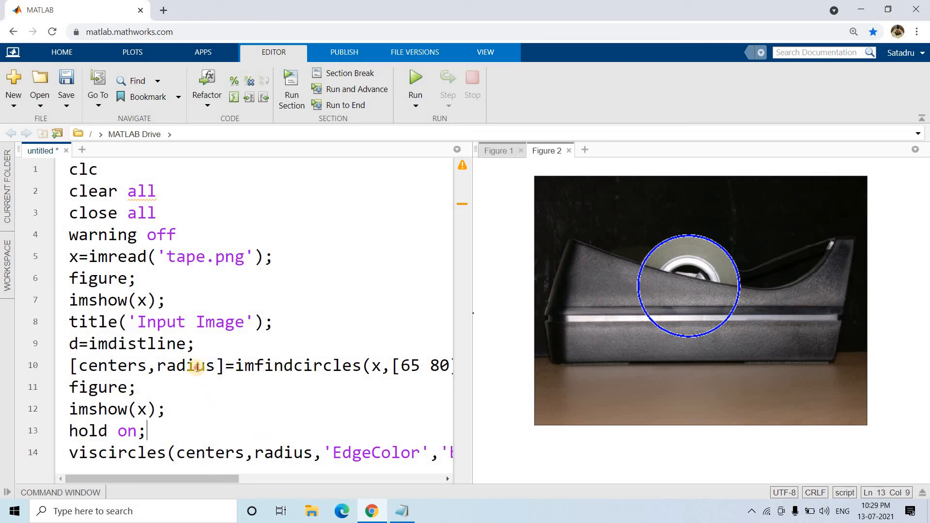
# - Select the radius variable and enter radius in the Command Window to show 77.4945
pyautogui.doubleClick(186, 365)
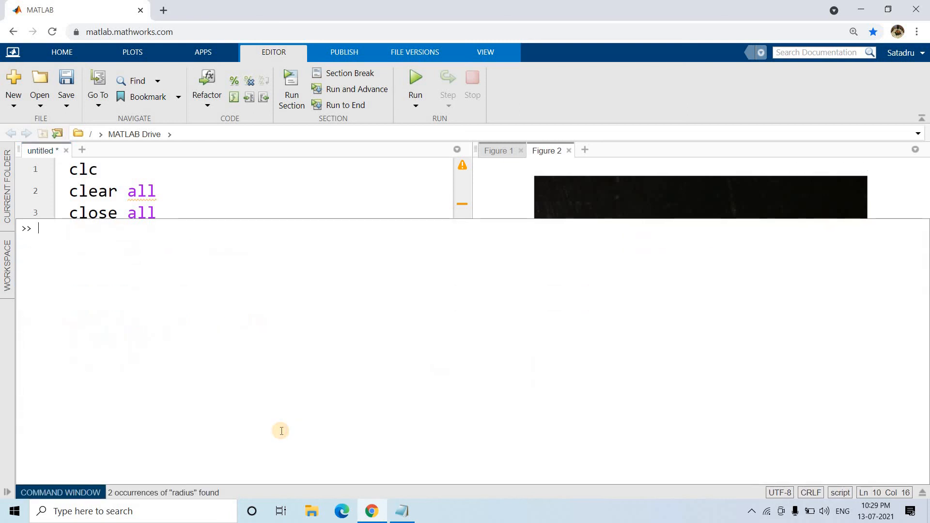
pyautogui.write('radius')
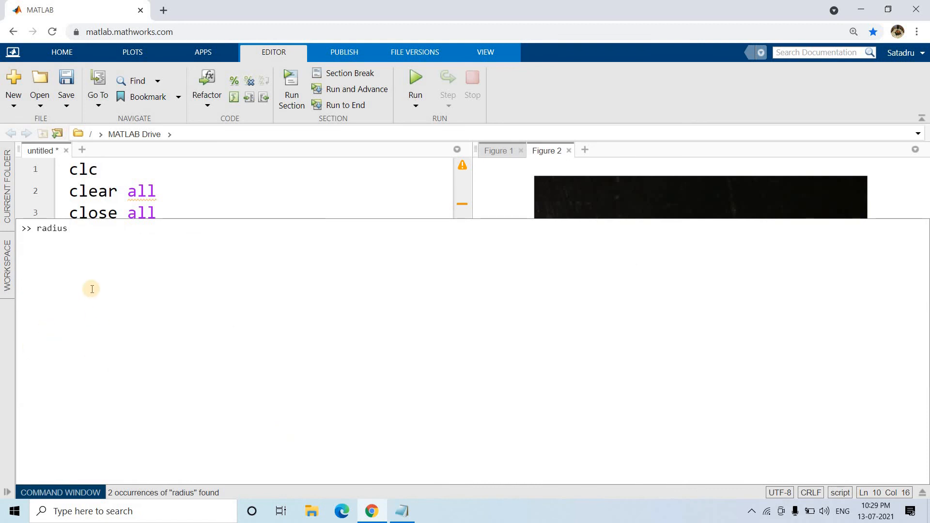
pyautogui.moveTo(50, 241)
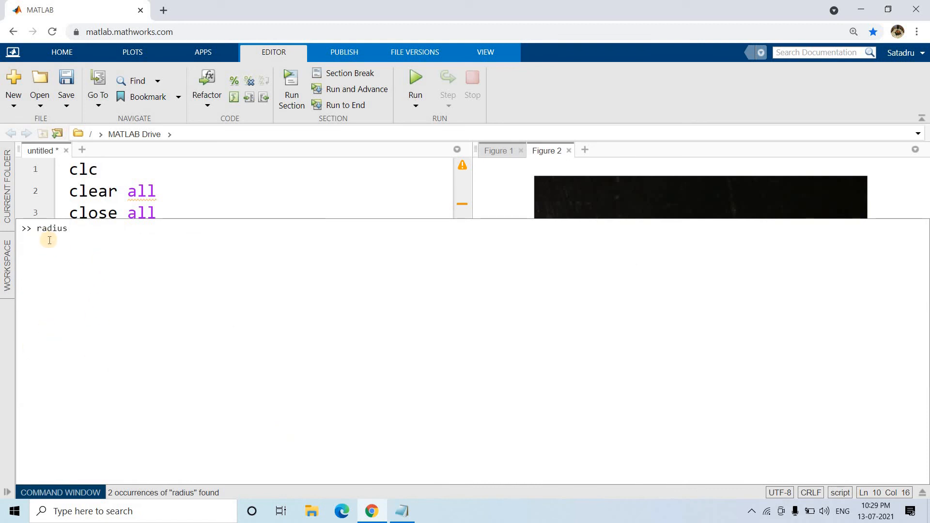
pyautogui.moveTo(146, 296)
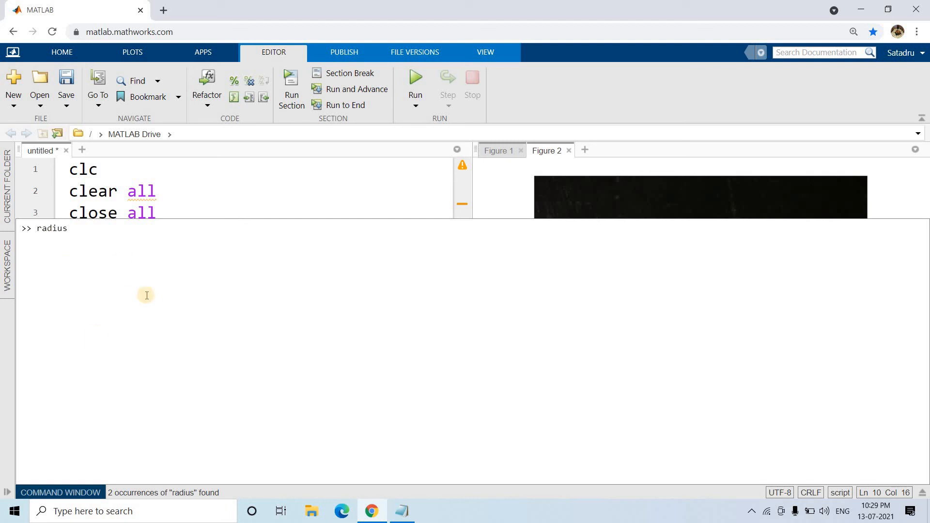
pyautogui.moveTo(124, 365)
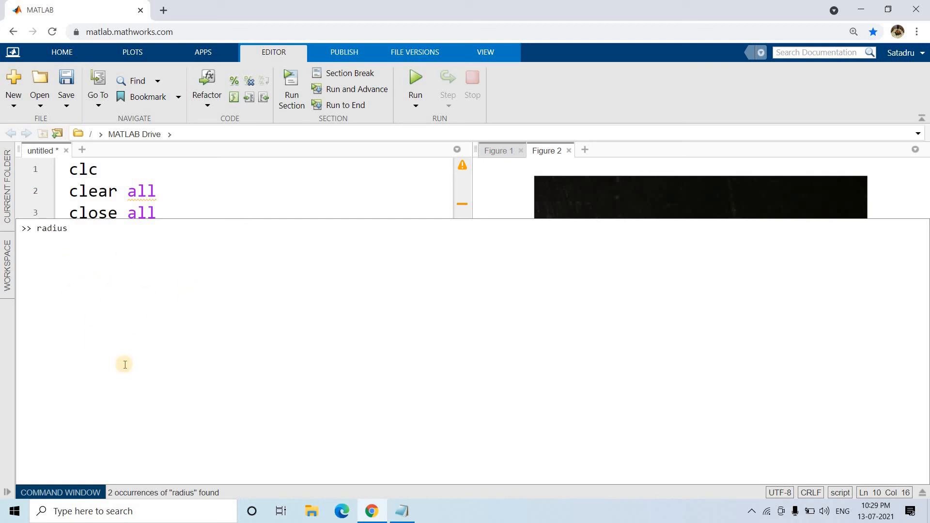
pyautogui.moveTo(150, 340)
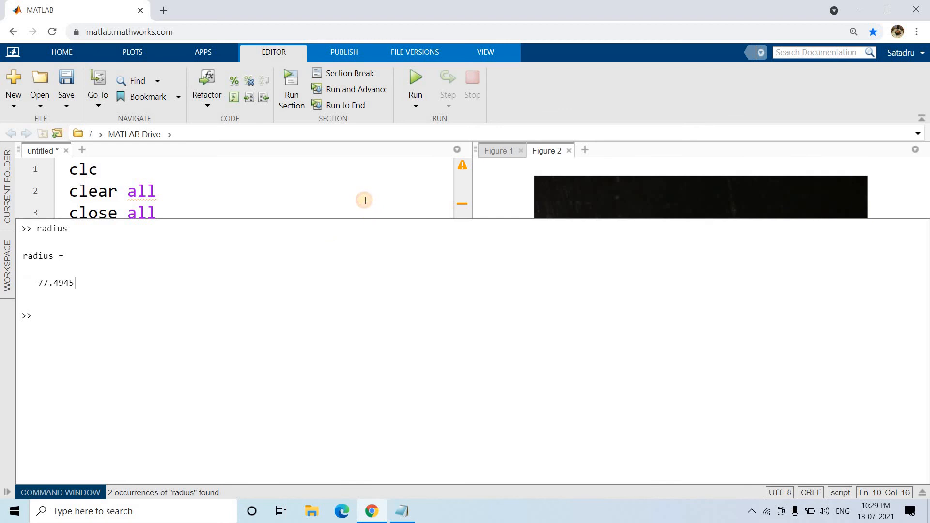
# - Compare Figure 1's measurement with Figure 2's blue circle and select imfindcircles on line 10
pyautogui.click(499, 150)
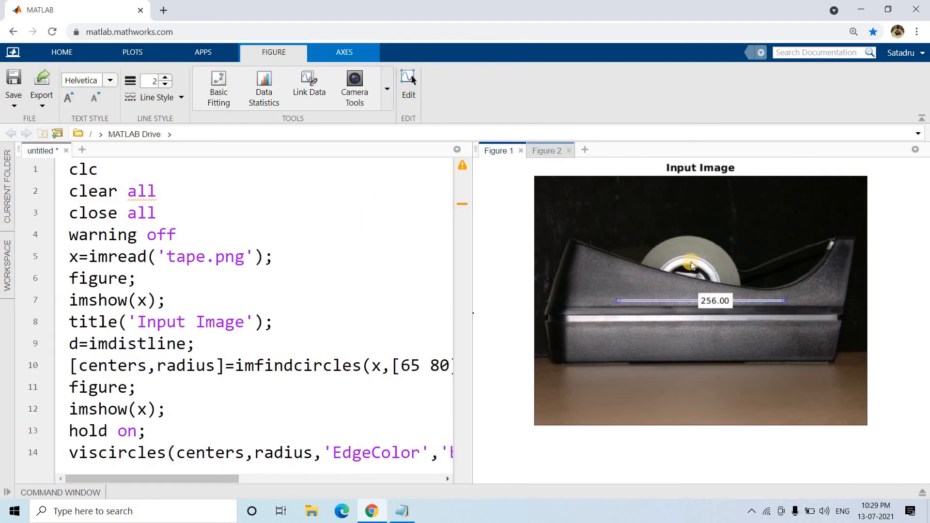
pyautogui.moveTo(688, 245)
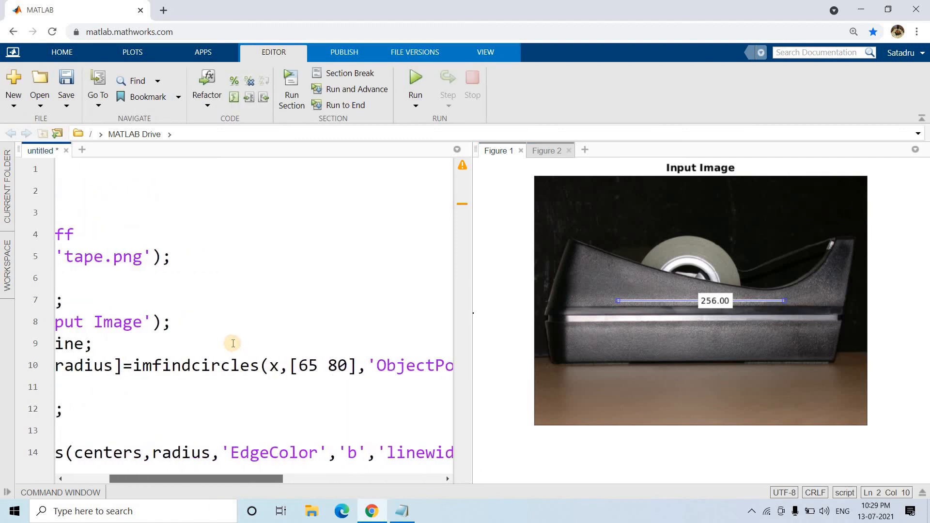
pyautogui.doubleClick(195, 365)
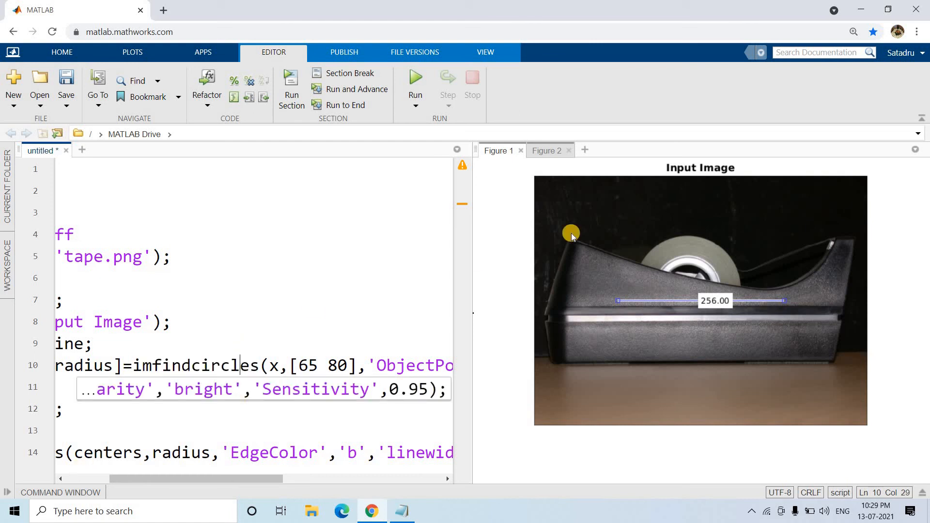
pyautogui.click(546, 150)
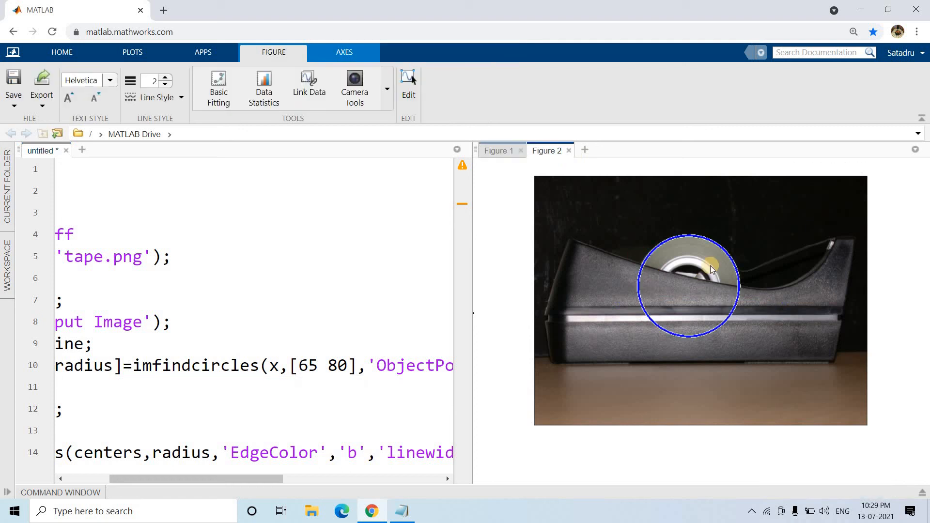
pyautogui.moveTo(672, 246)
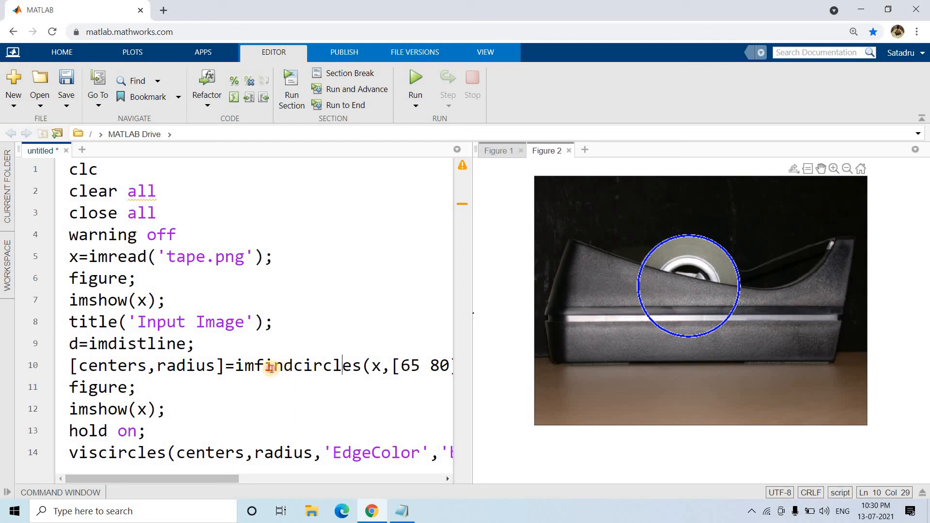
pyautogui.doubleClick(299, 366)
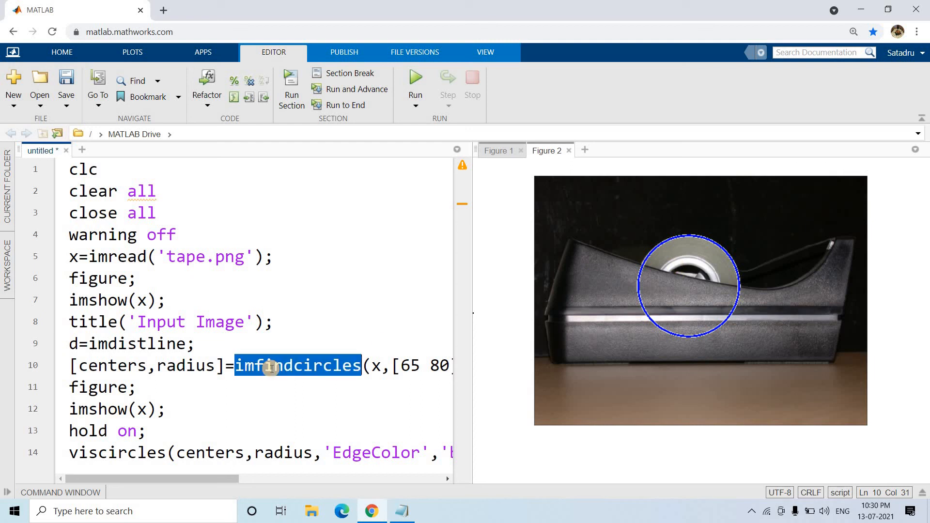